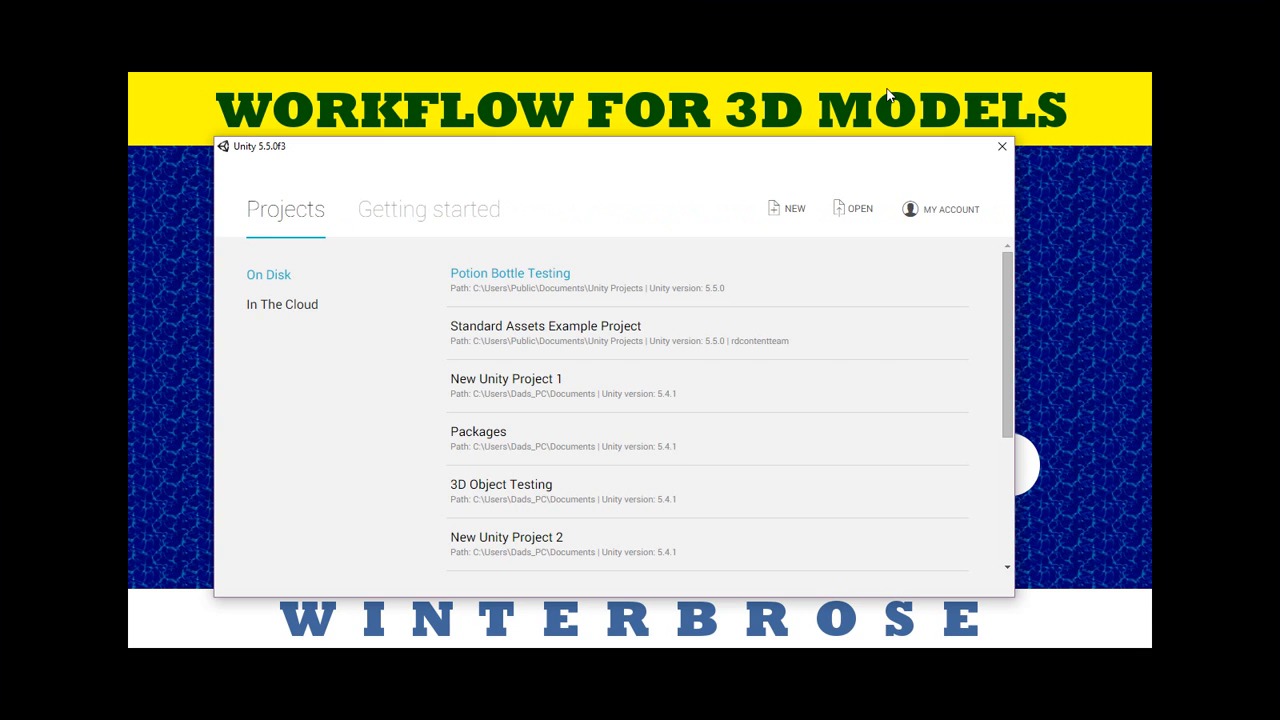
pyautogui.moveTo(744, 224)
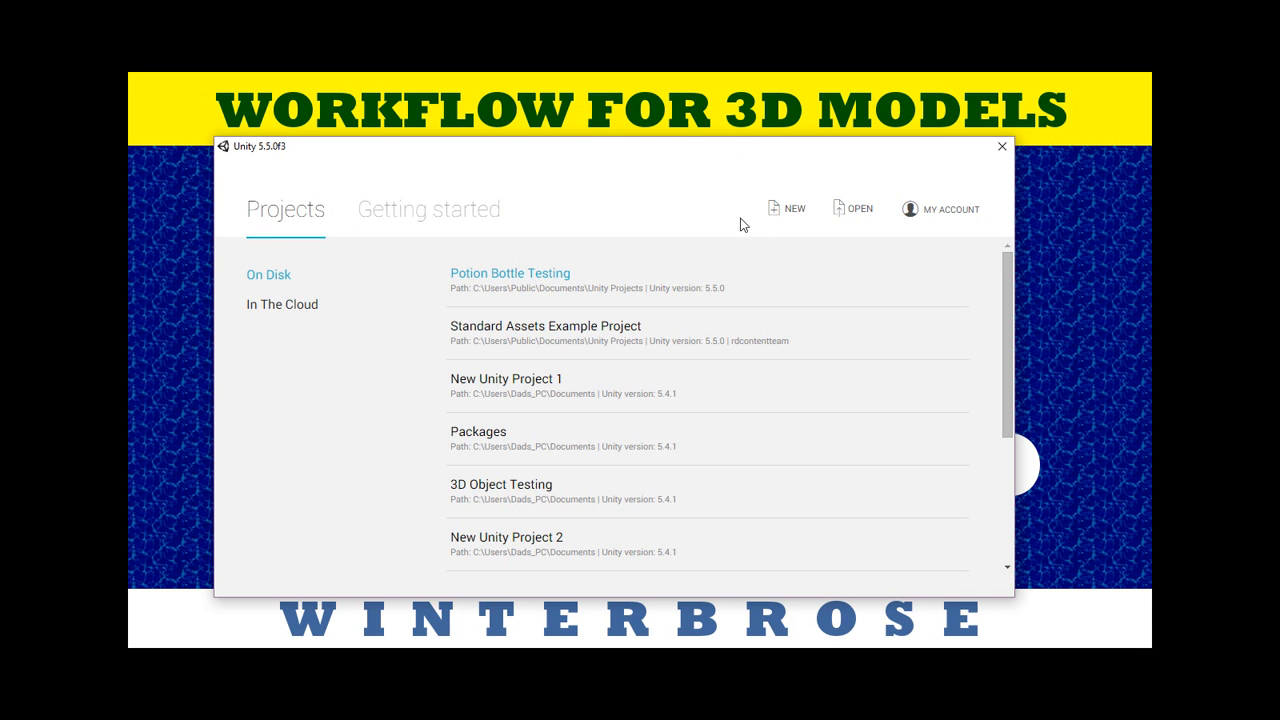
pyautogui.moveTo(790, 216)
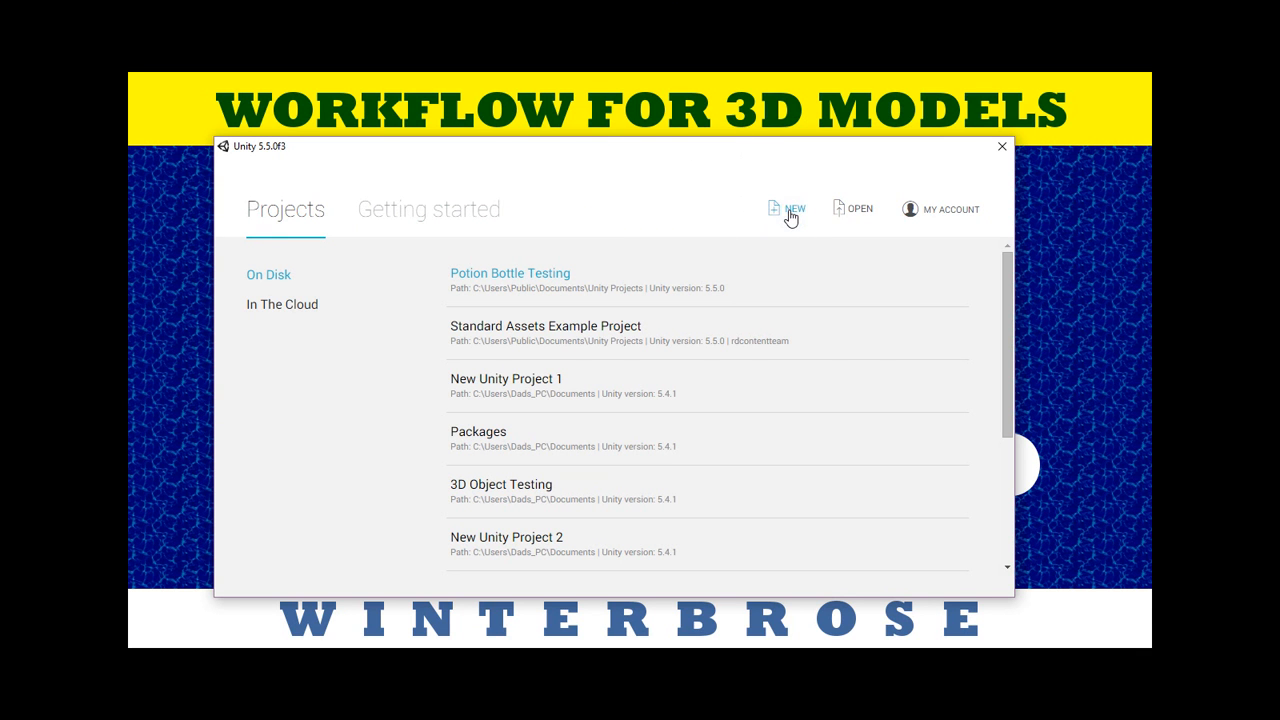
# Create a new 3D project named '3D Project Workflow Testing'
pyautogui.click(788, 208)
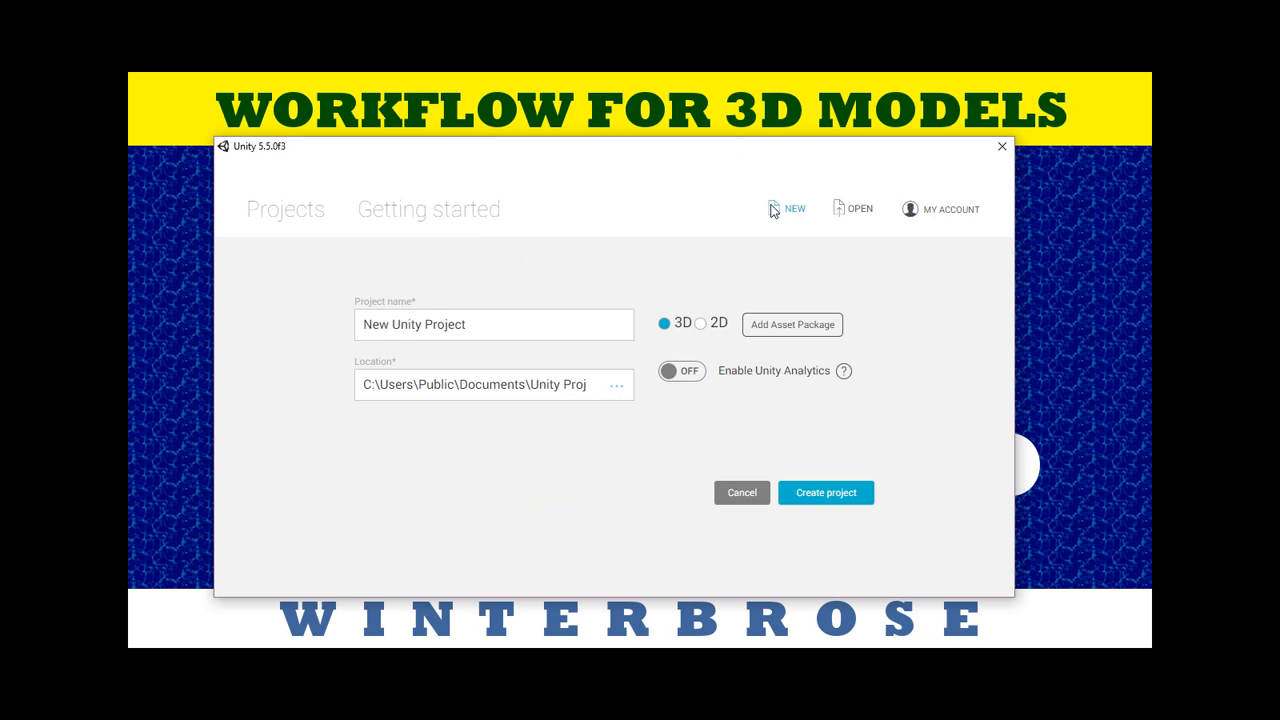
pyautogui.moveTo(514, 350)
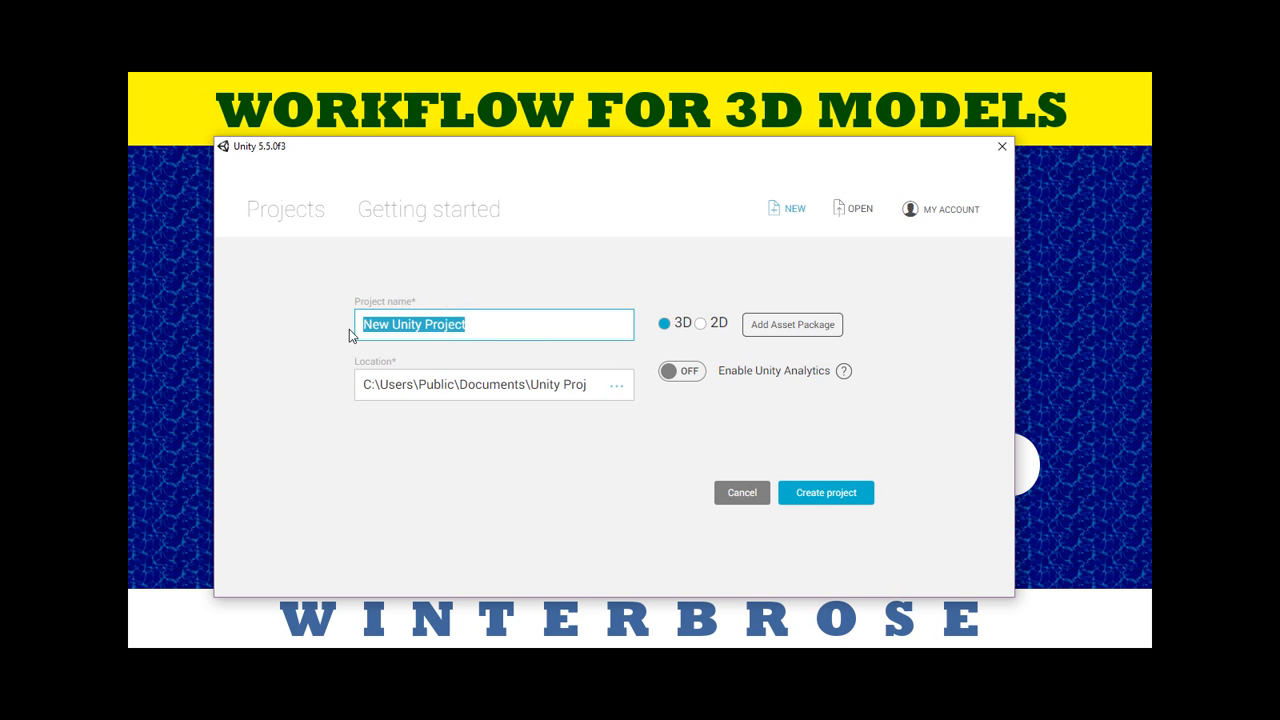
pyautogui.write('3D Project Workflow')
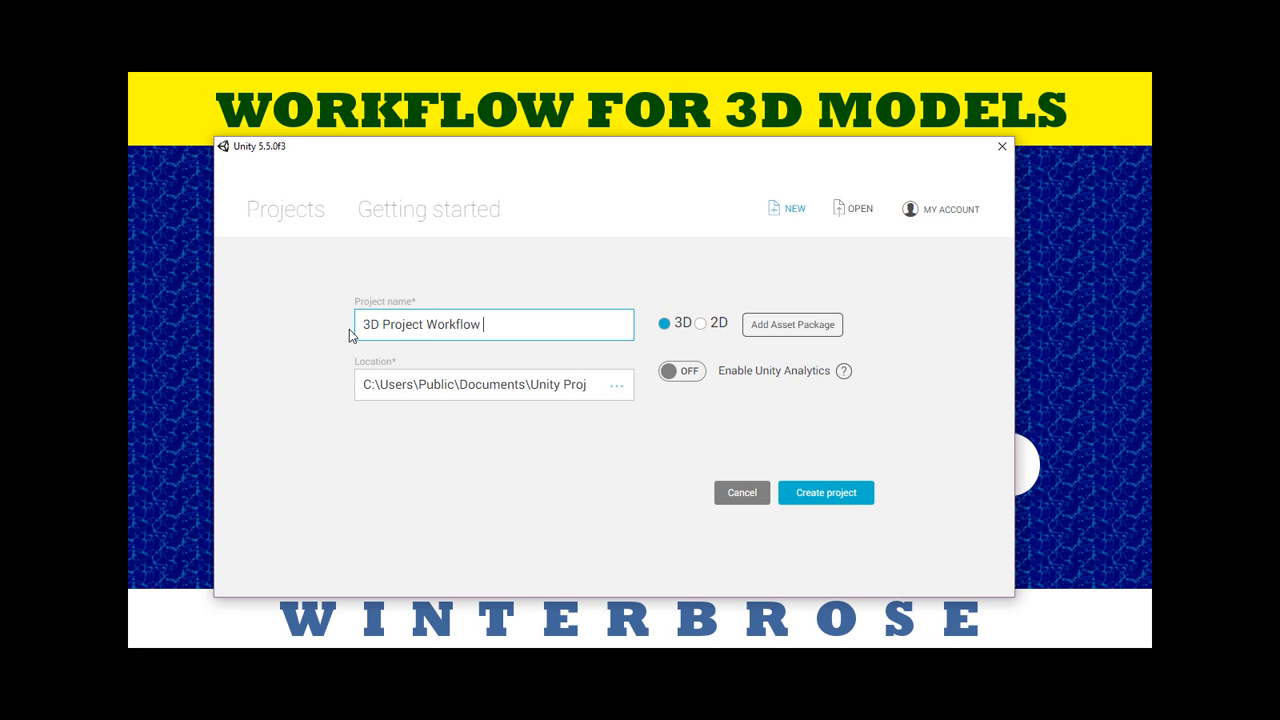
pyautogui.write('Testing')
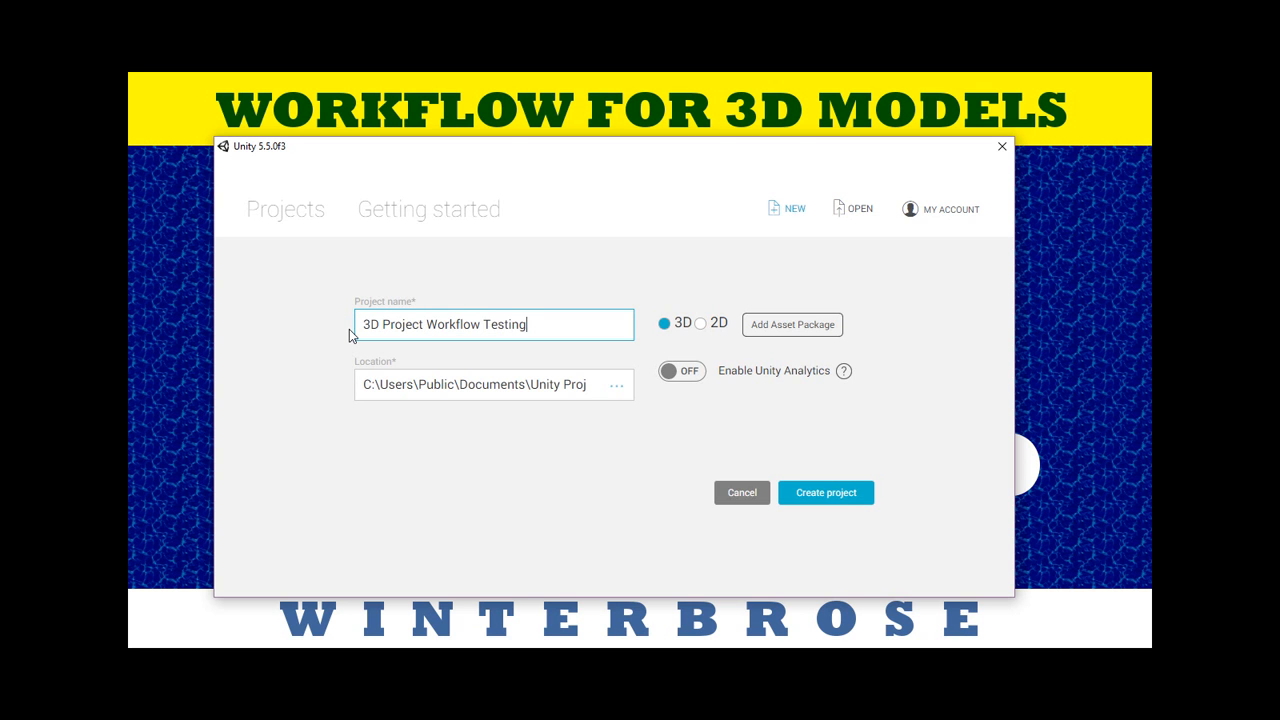
pyautogui.click(826, 492)
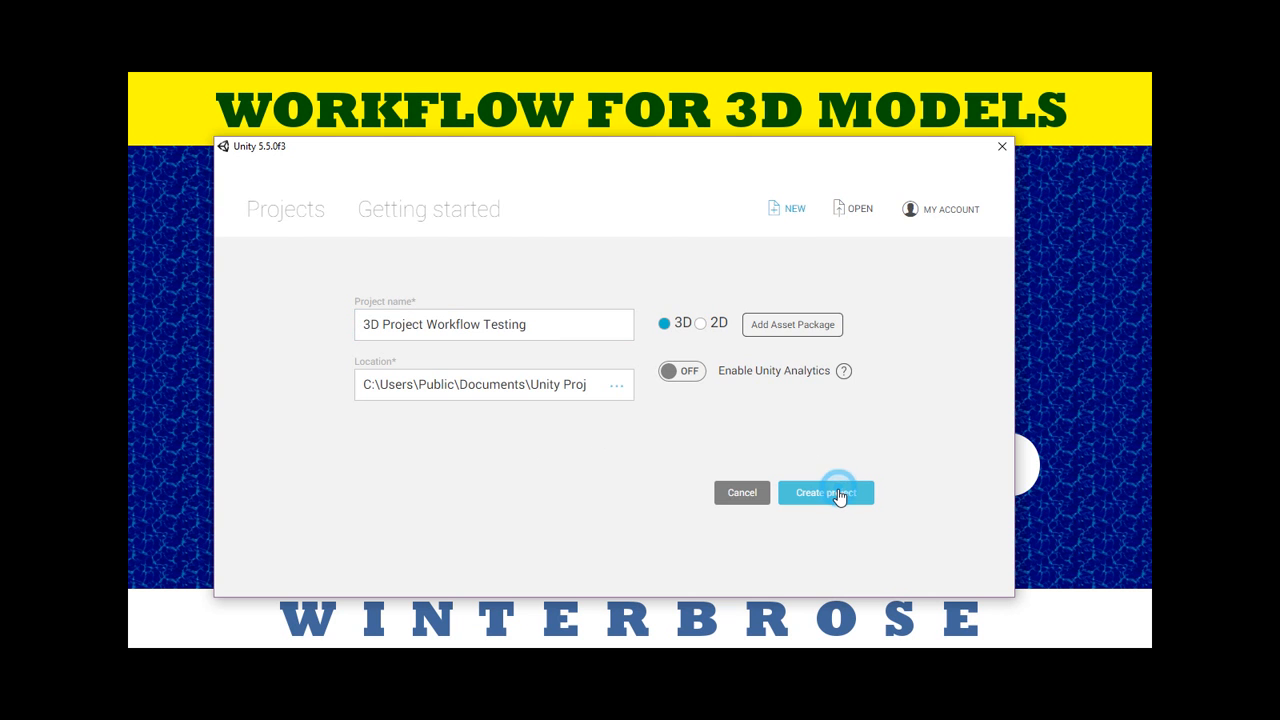
# Let the project finish creating and open in the editor with its default scene
pyautogui.click(826, 492)
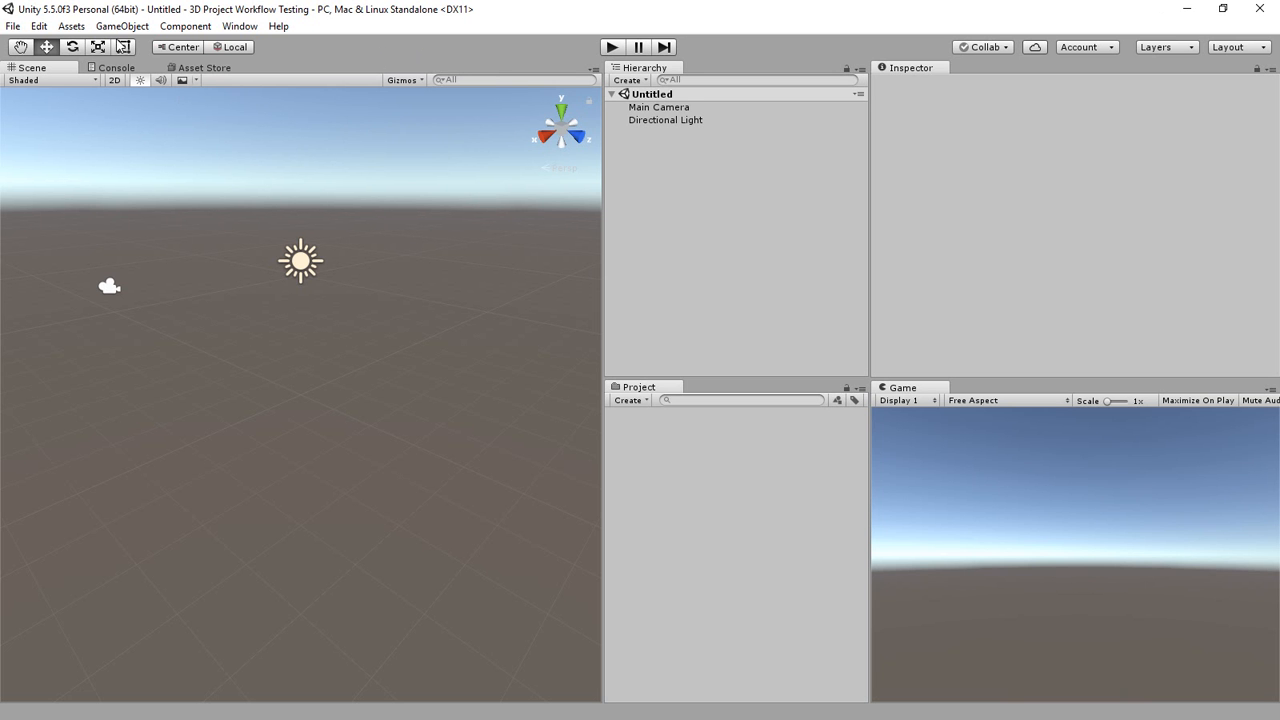
# Bring up the Standard Assets Characters package import and review its item list
pyautogui.click(80, 28)
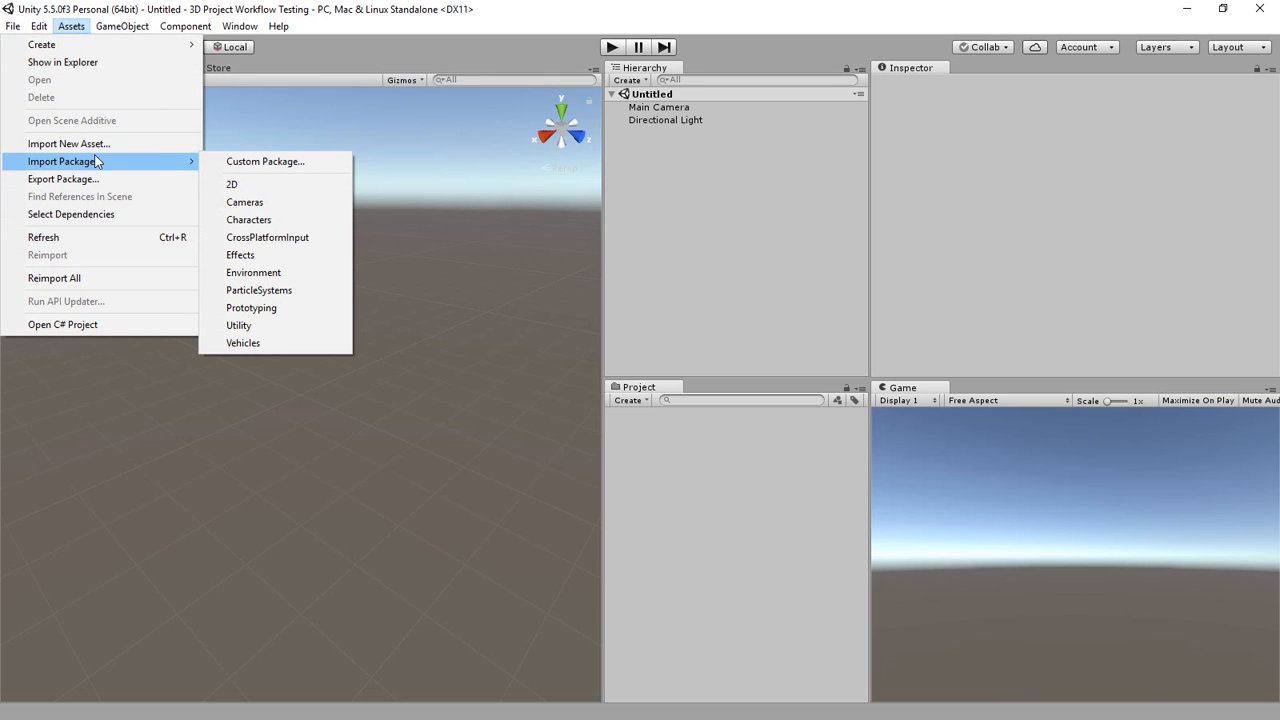
pyautogui.moveTo(288, 232)
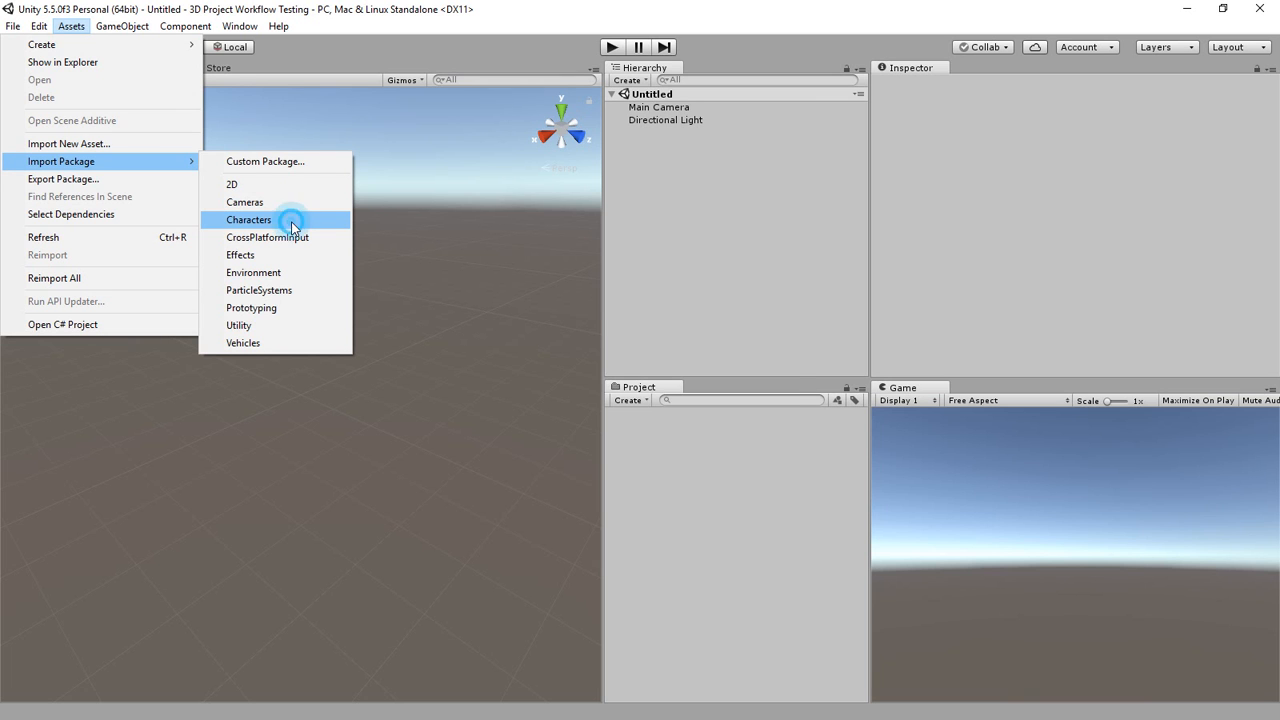
pyautogui.click(248, 218)
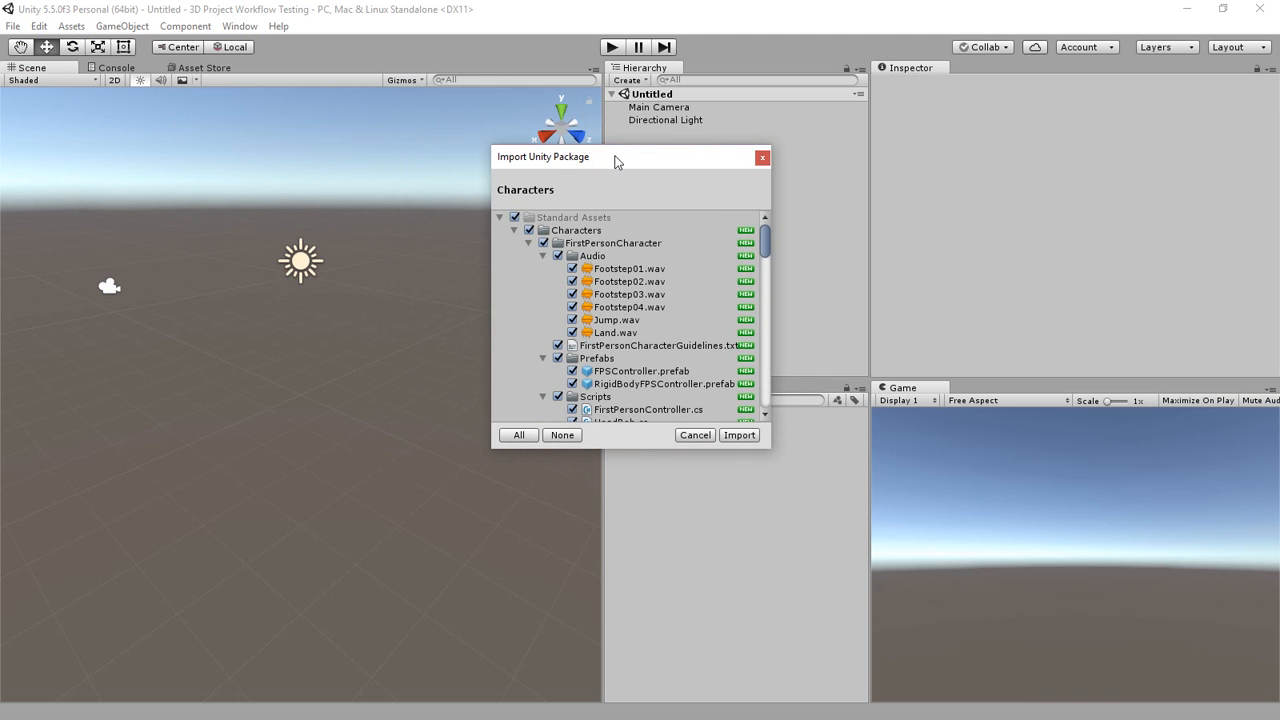
pyautogui.moveTo(764, 244)
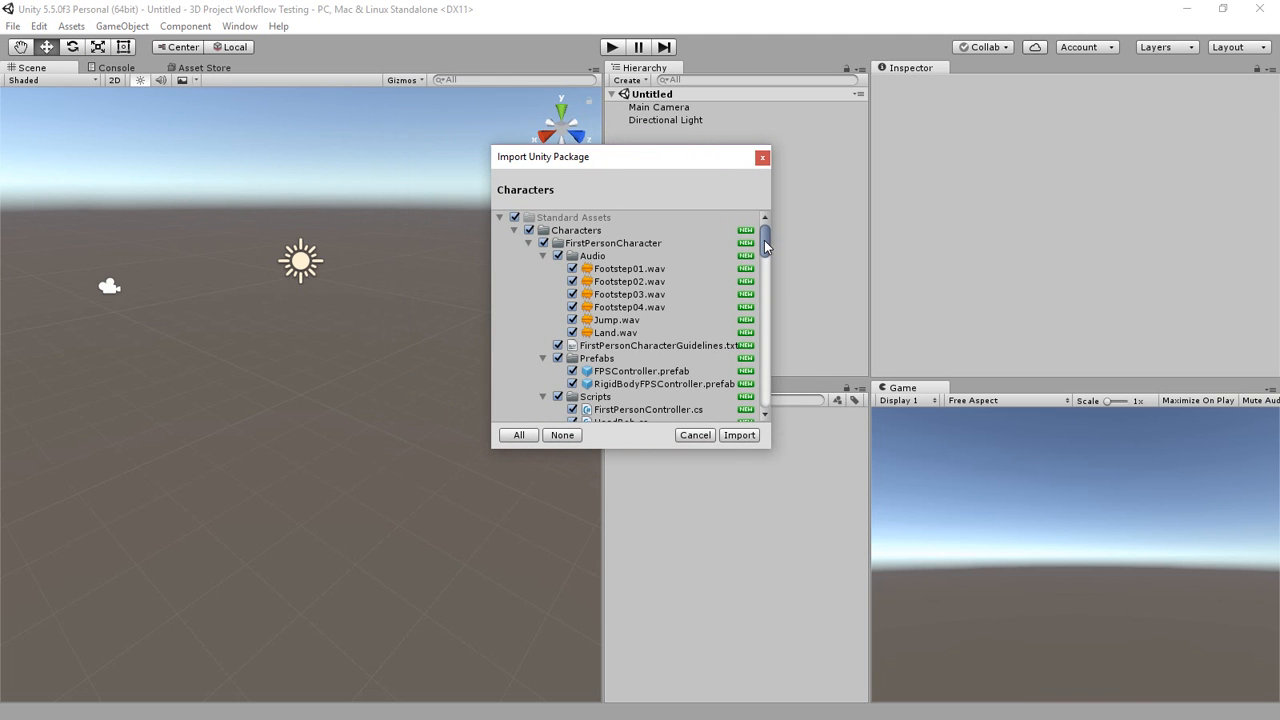
pyautogui.scroll(-3)
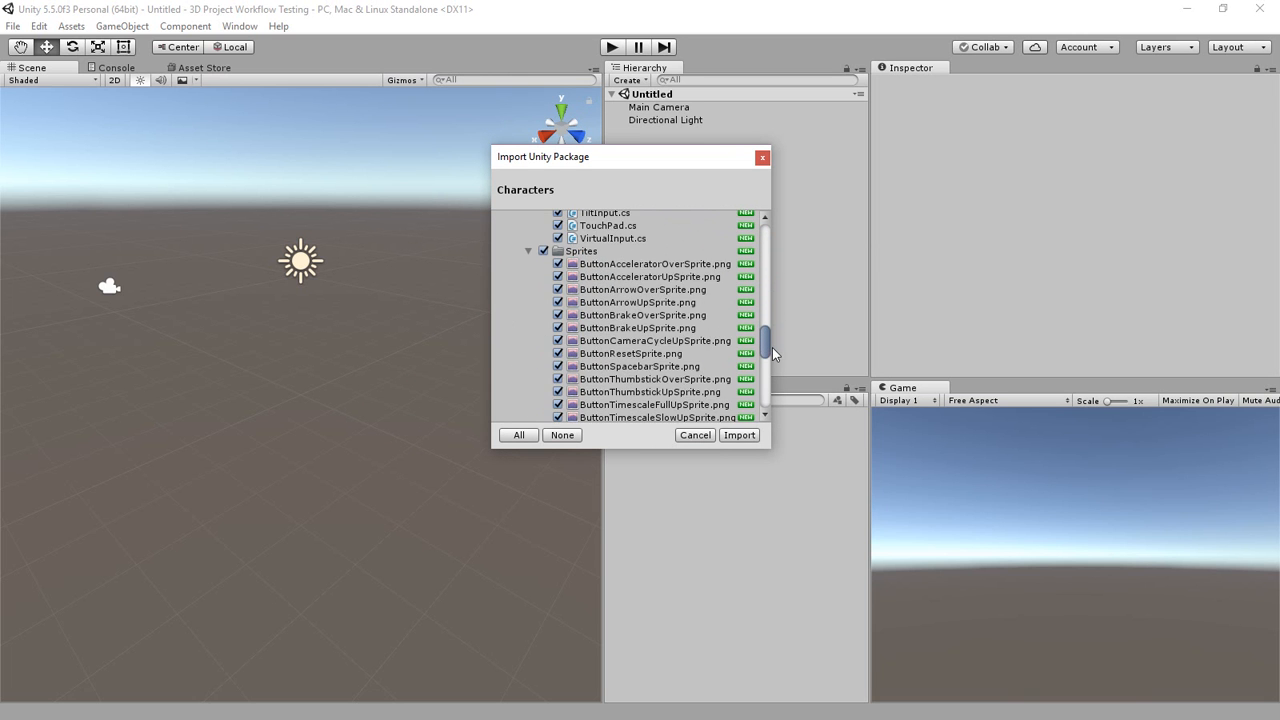
pyautogui.scroll(-3)
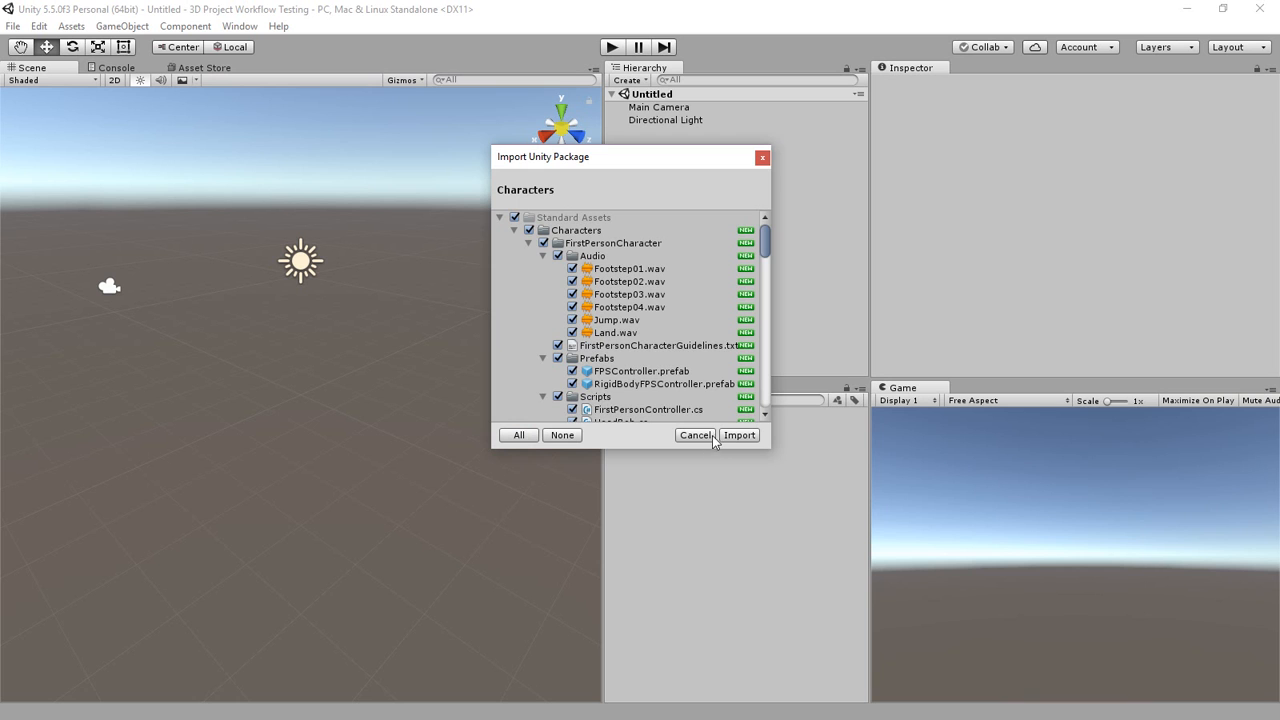
# Import all contents of the Characters package into the project
pyautogui.click(740, 436)
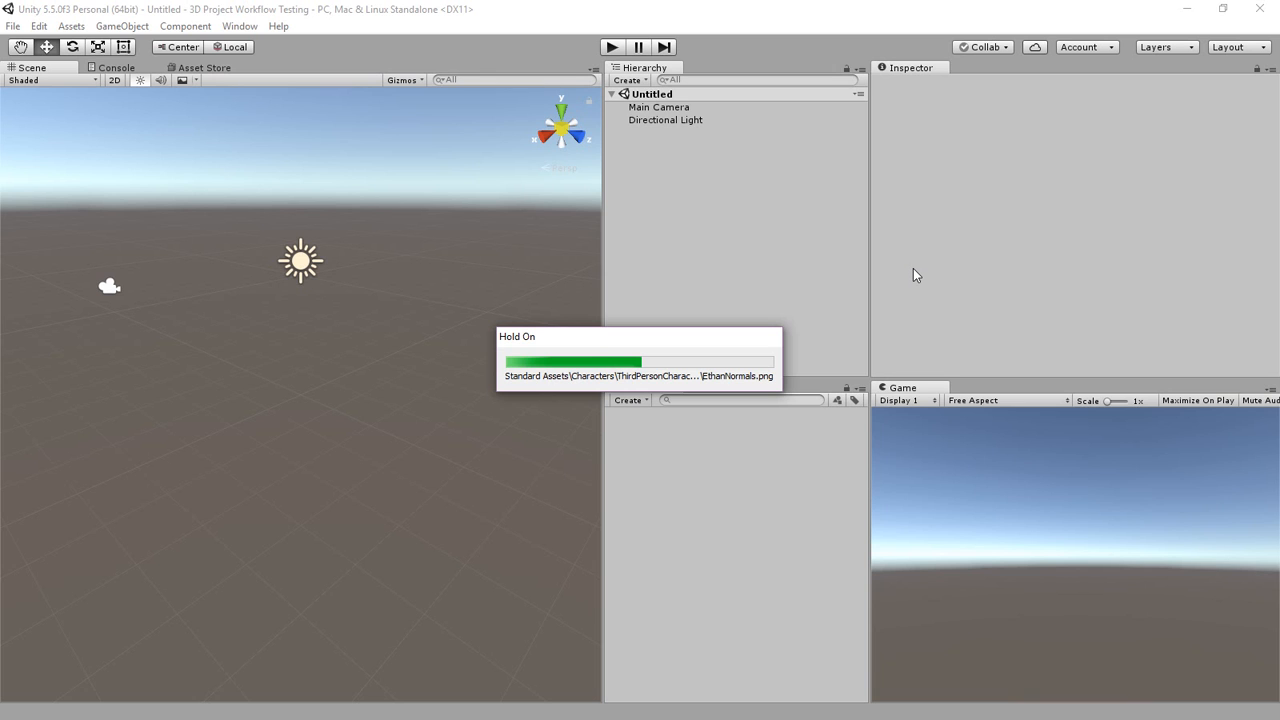
pyautogui.moveTo(900, 280)
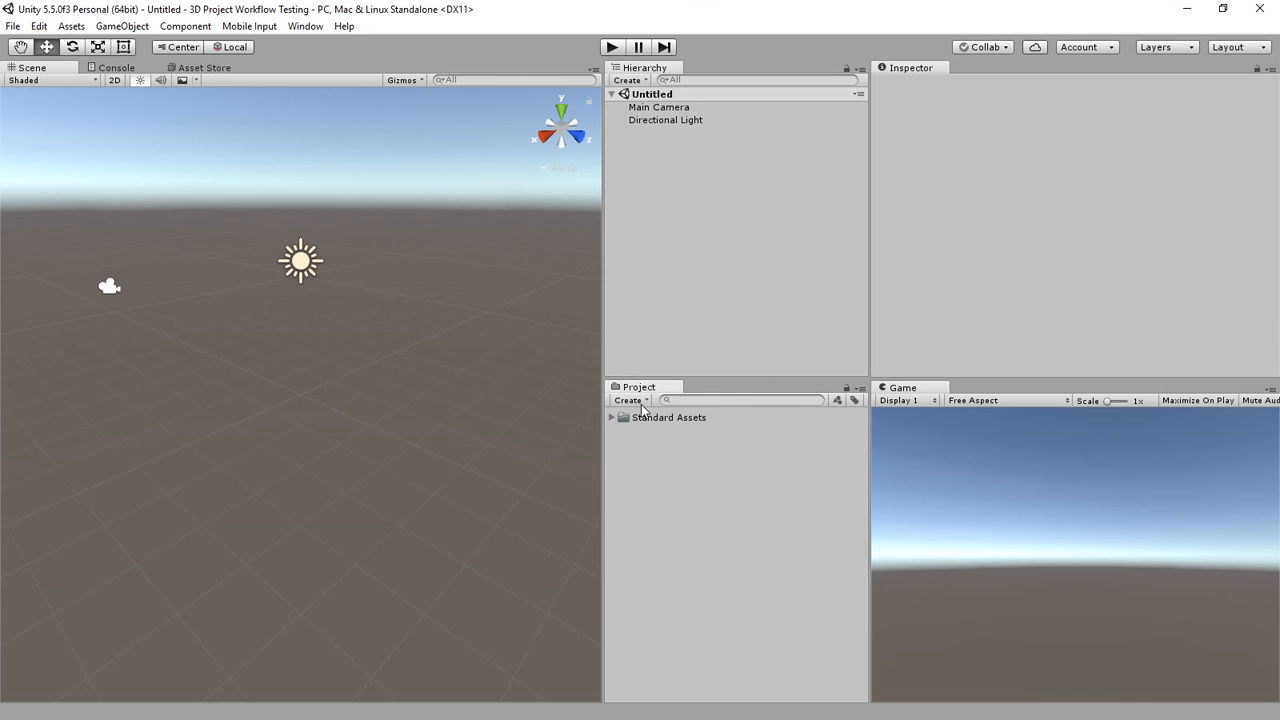
pyautogui.moveTo(642, 430)
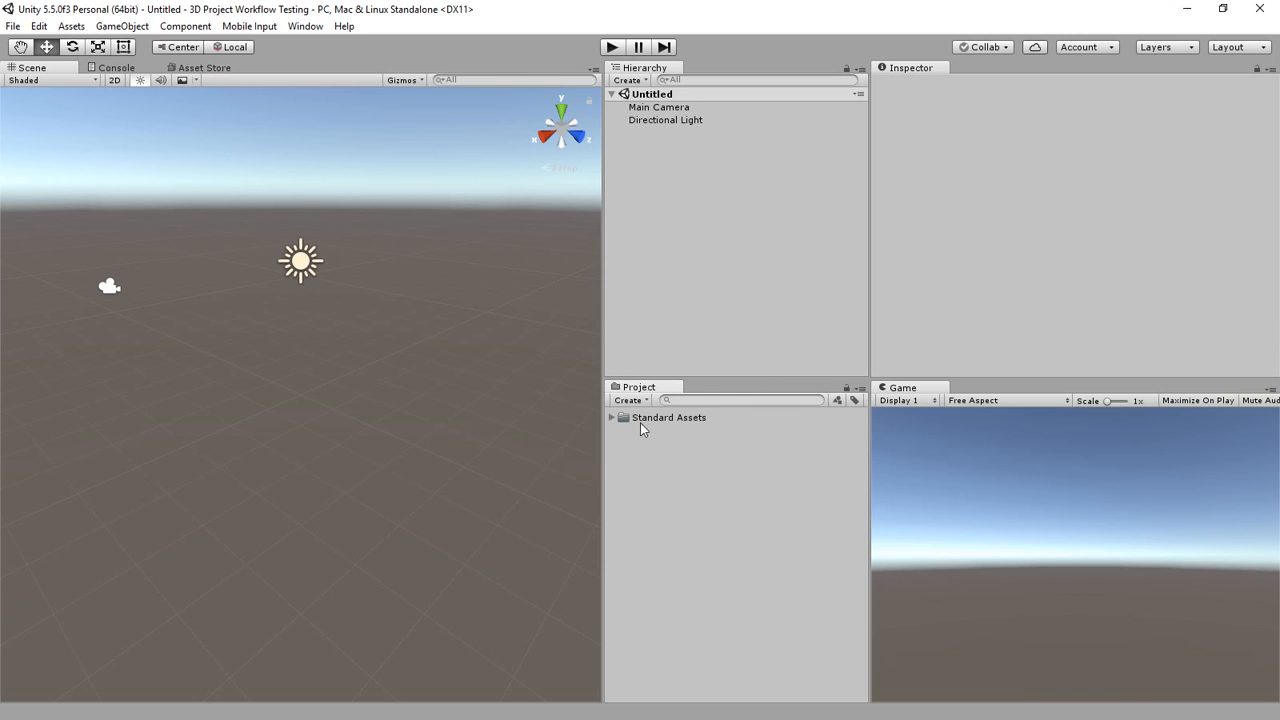
# Browse Standard Assets down to Characters > ThirdPersonCharacter to reach its Models folder
pyautogui.click(668, 418)
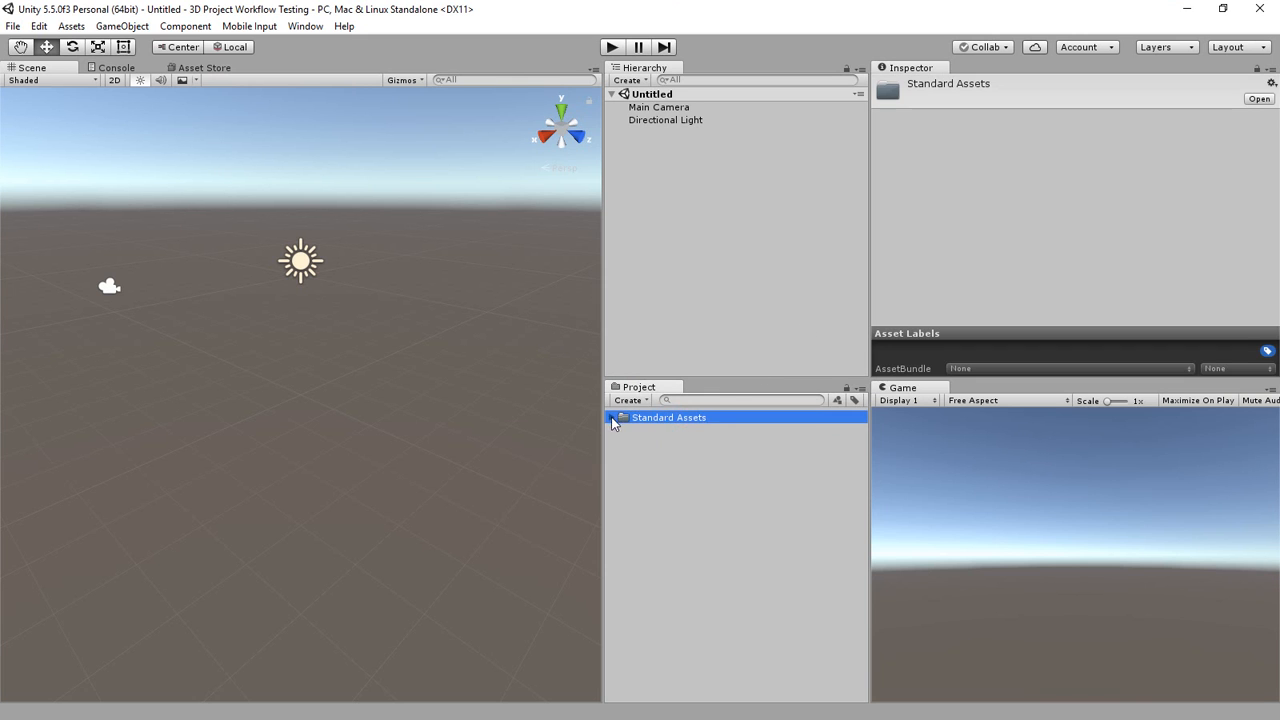
pyautogui.click(612, 418)
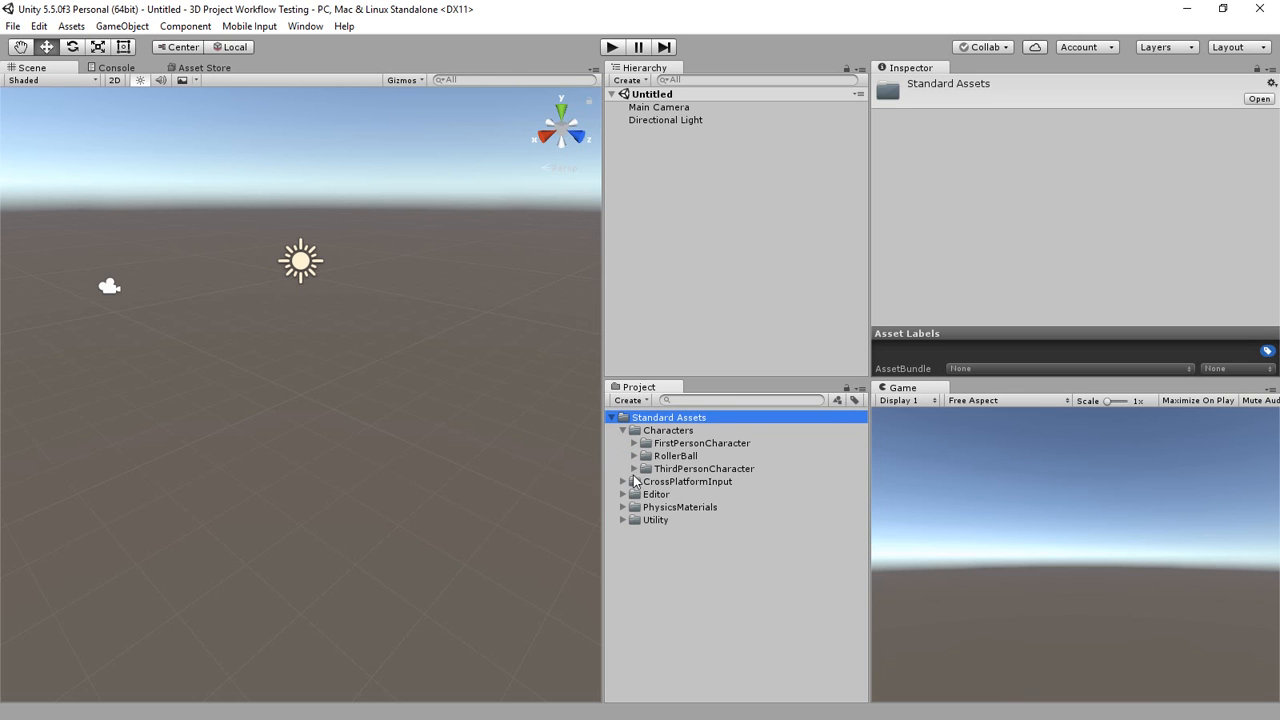
pyautogui.click(640, 468)
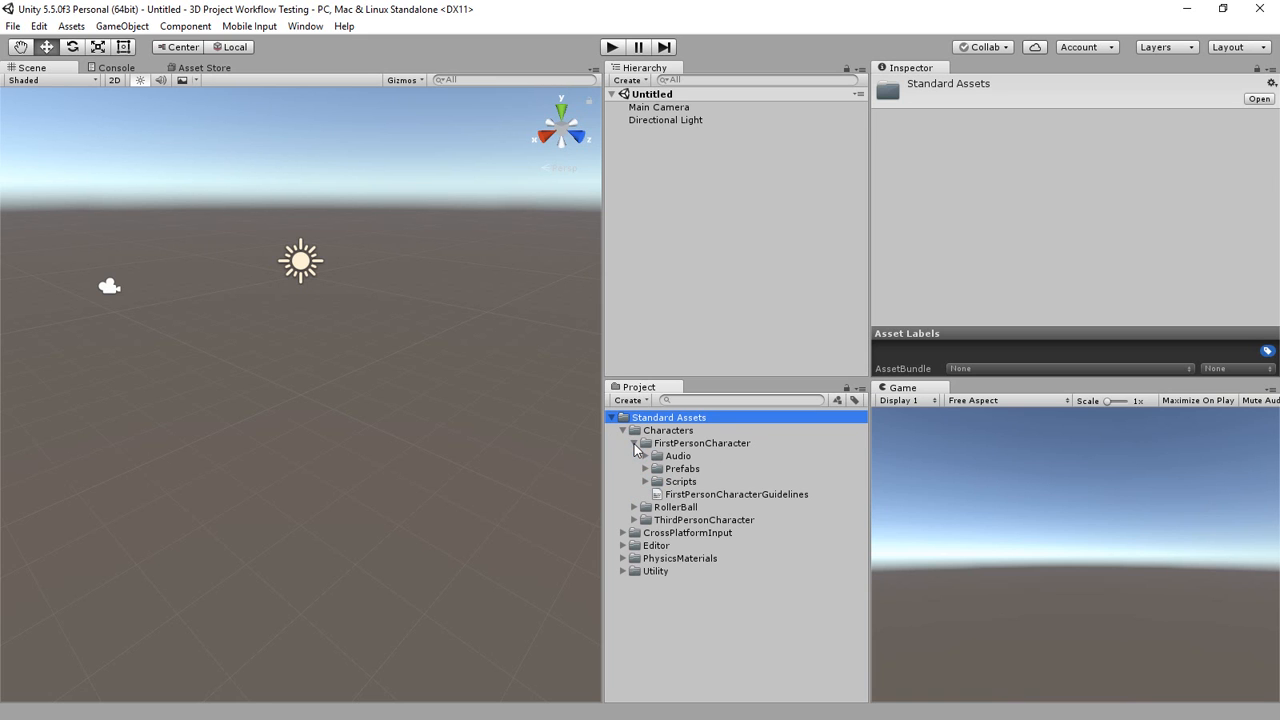
pyautogui.click(636, 444)
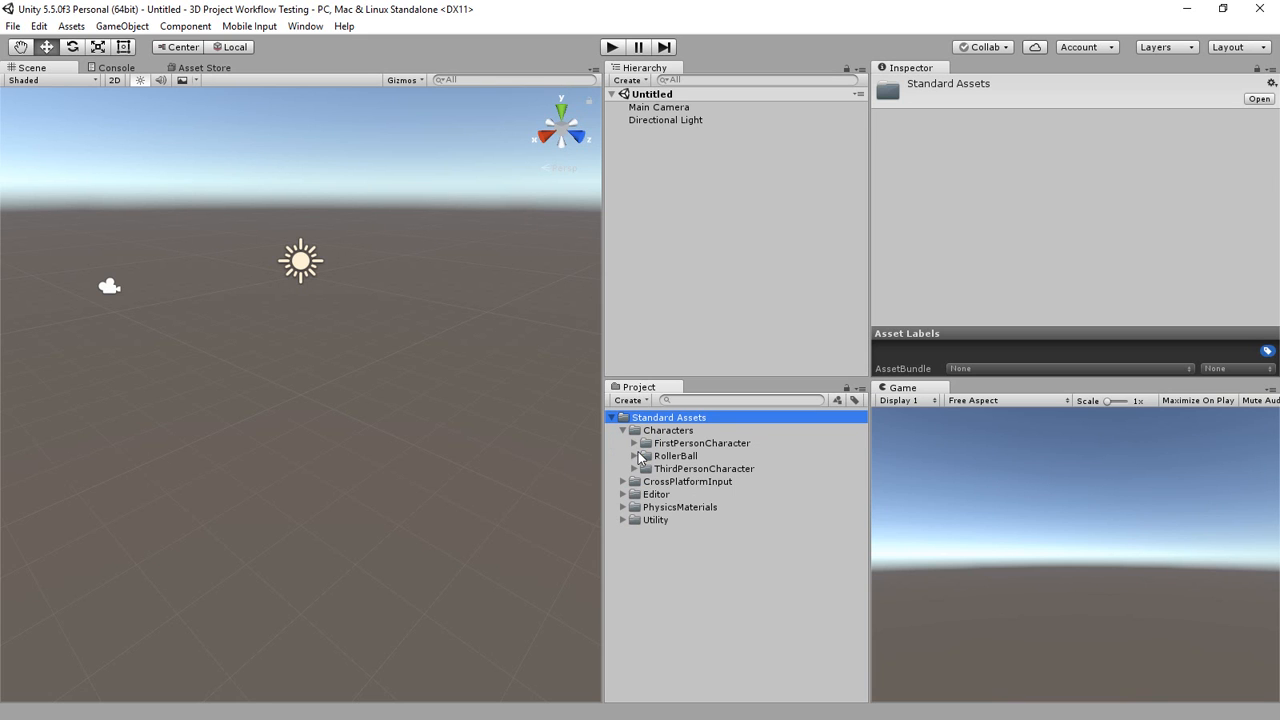
pyautogui.click(624, 430)
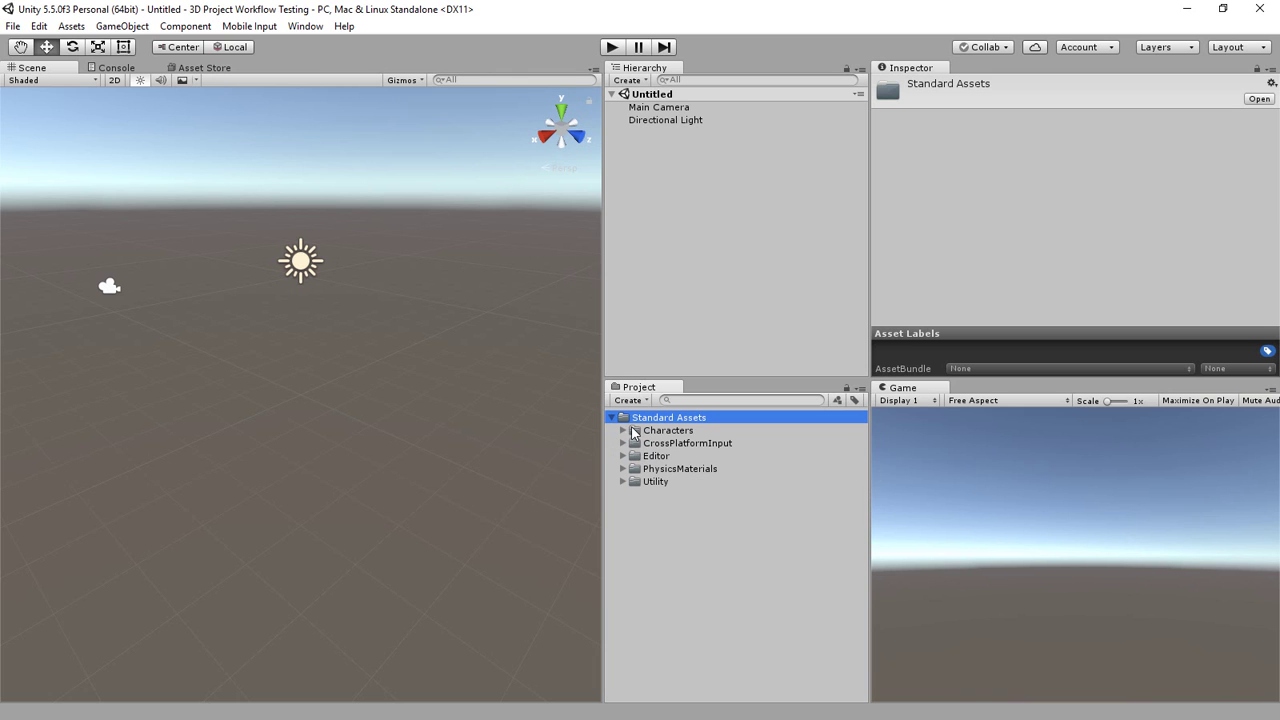
pyautogui.click(632, 430)
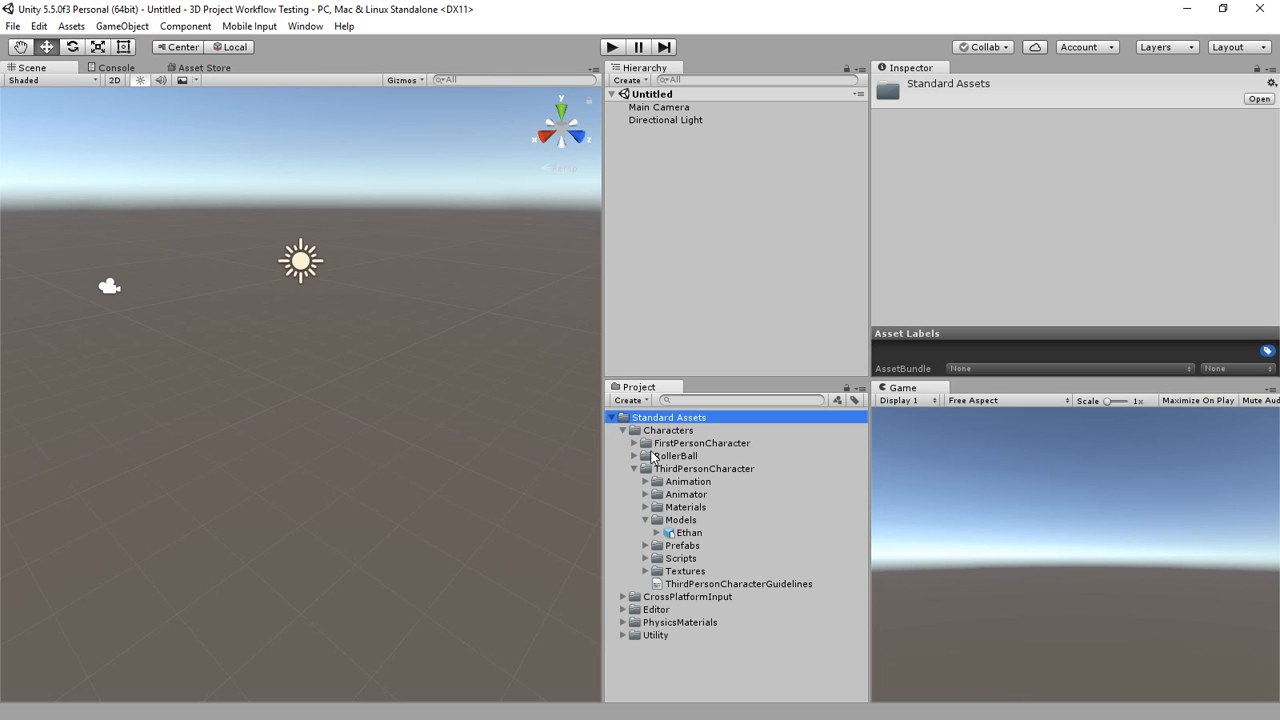
pyautogui.click(700, 468)
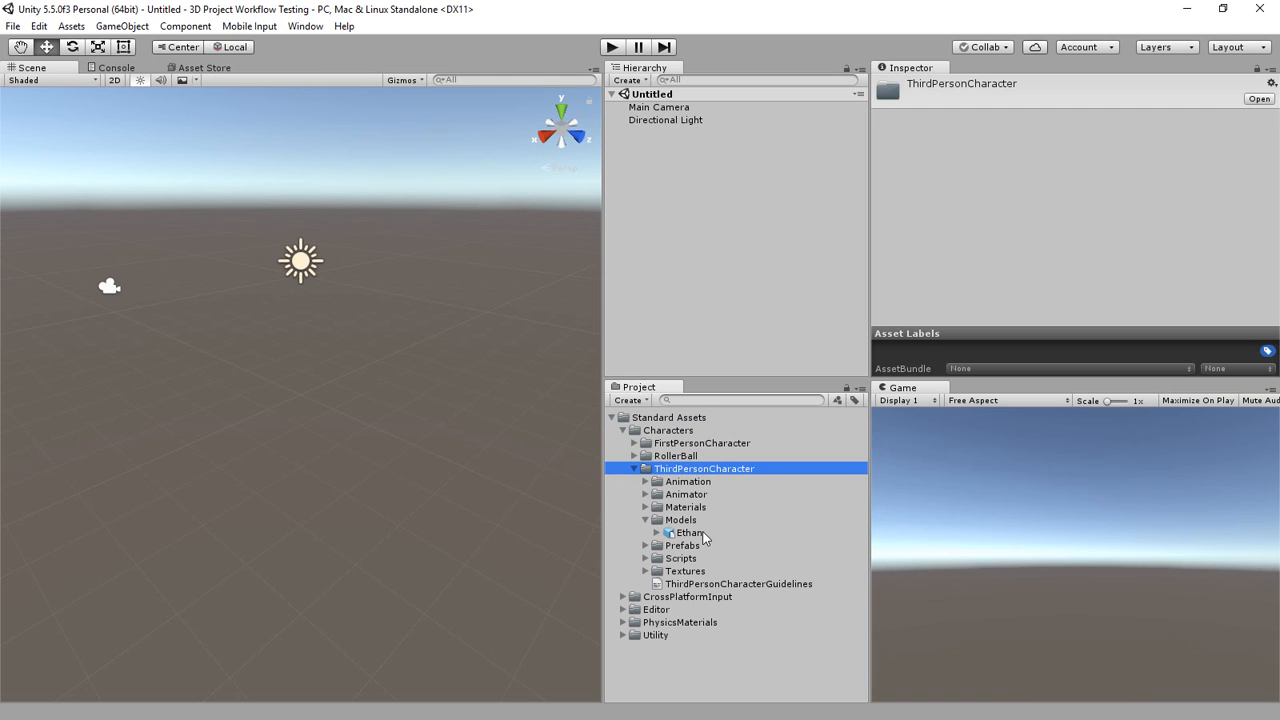
# Select the Ethan model to preview it in the Inspector
pyautogui.click(684, 532)
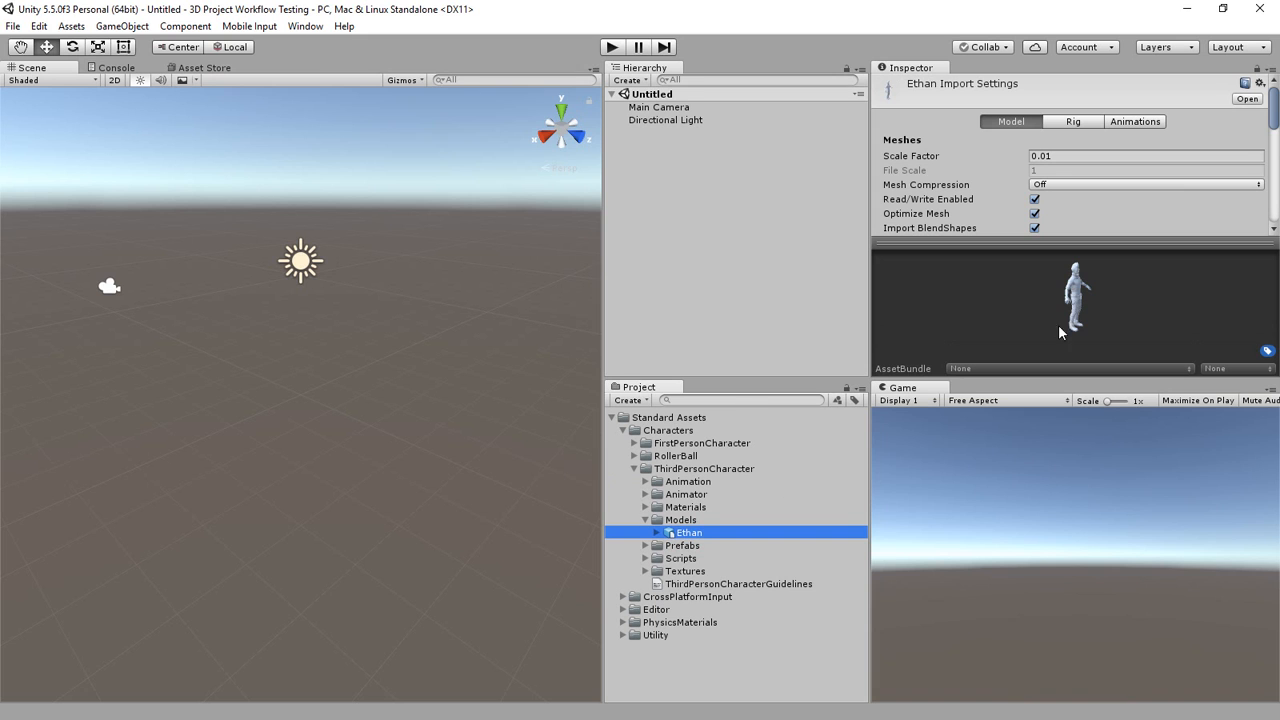
pyautogui.moveTo(708, 608)
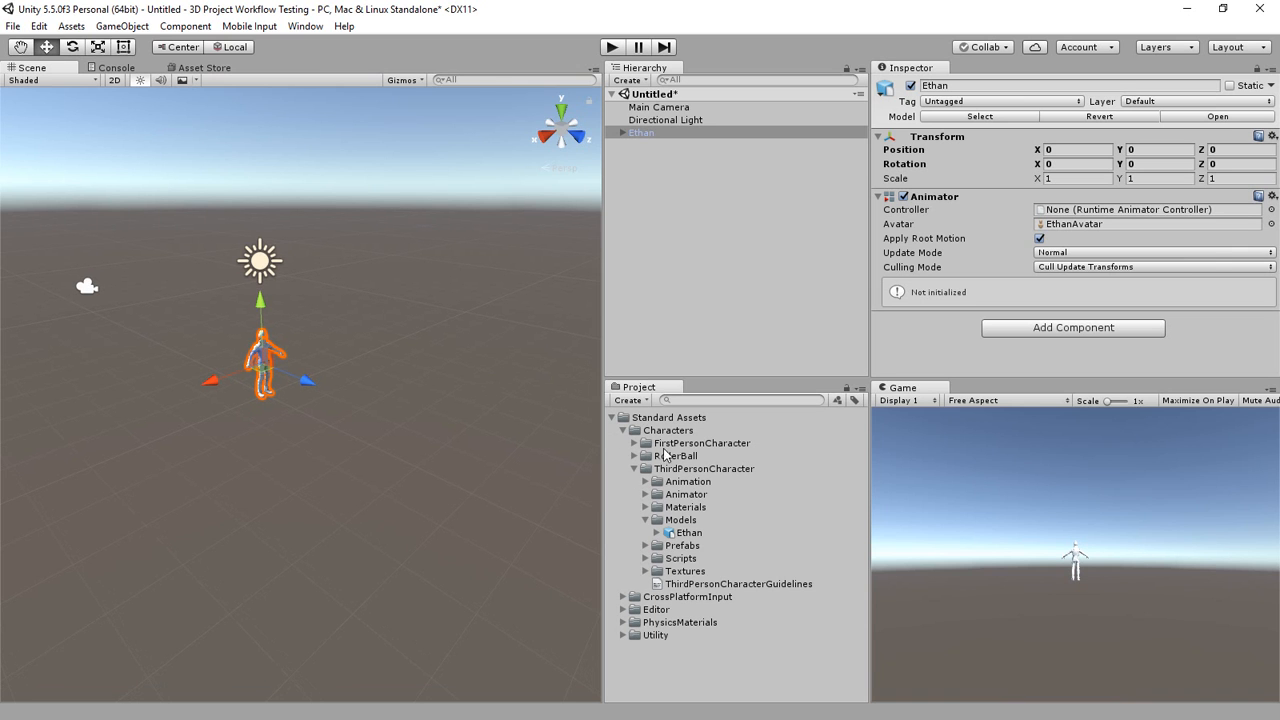
# Collapse Standard Assets and zoom the Scene view onto Ethan's whole body
pyautogui.click(624, 418)
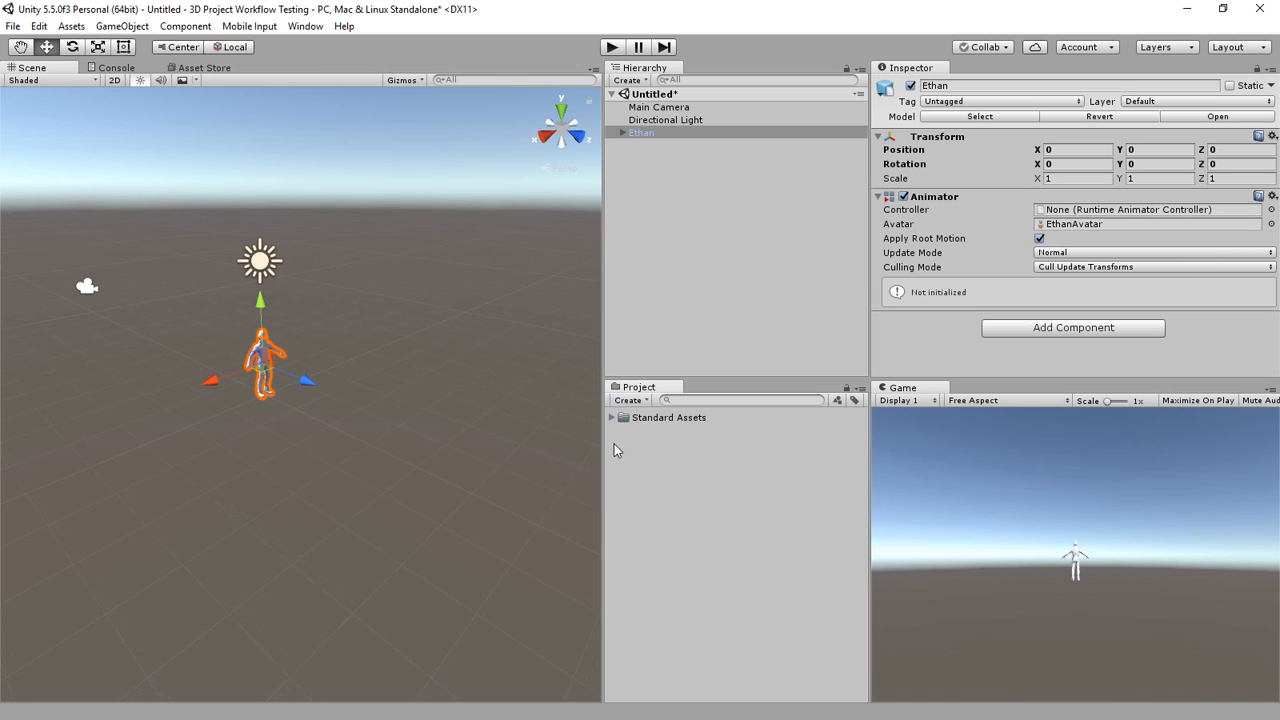
pyautogui.moveTo(376, 400)
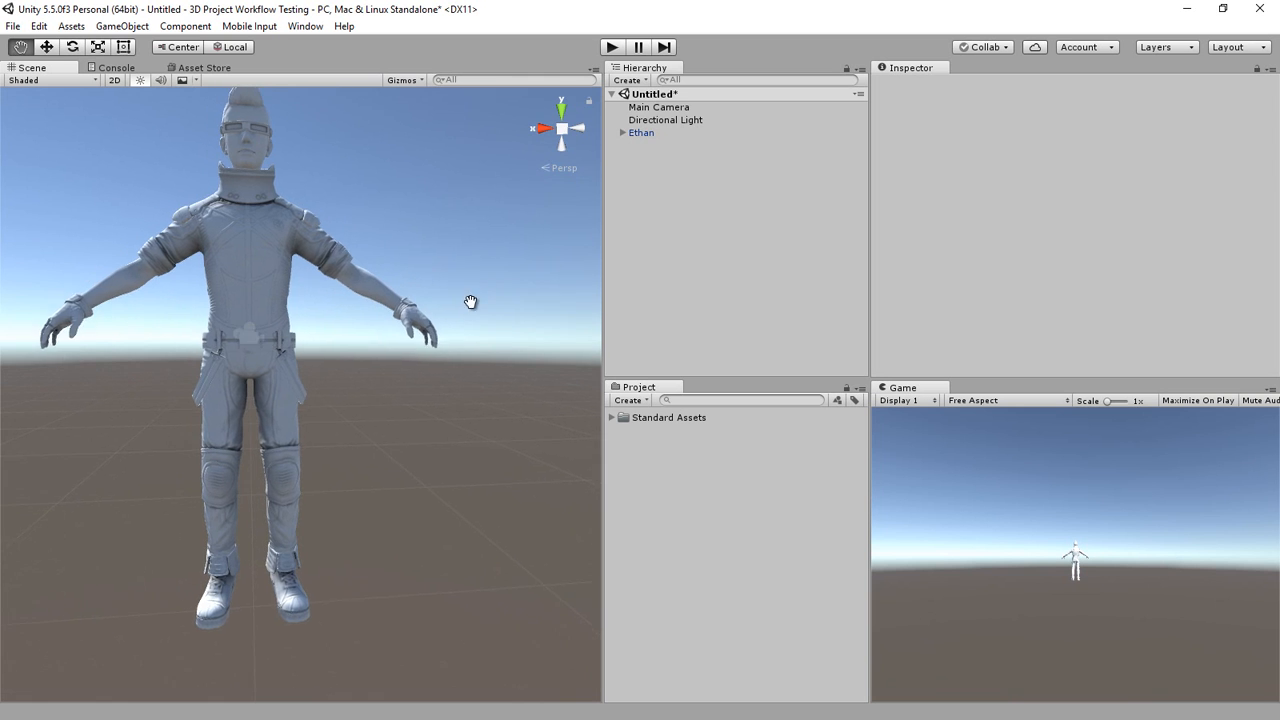
pyautogui.moveTo(472, 302); pyautogui.dragTo(488, 350)
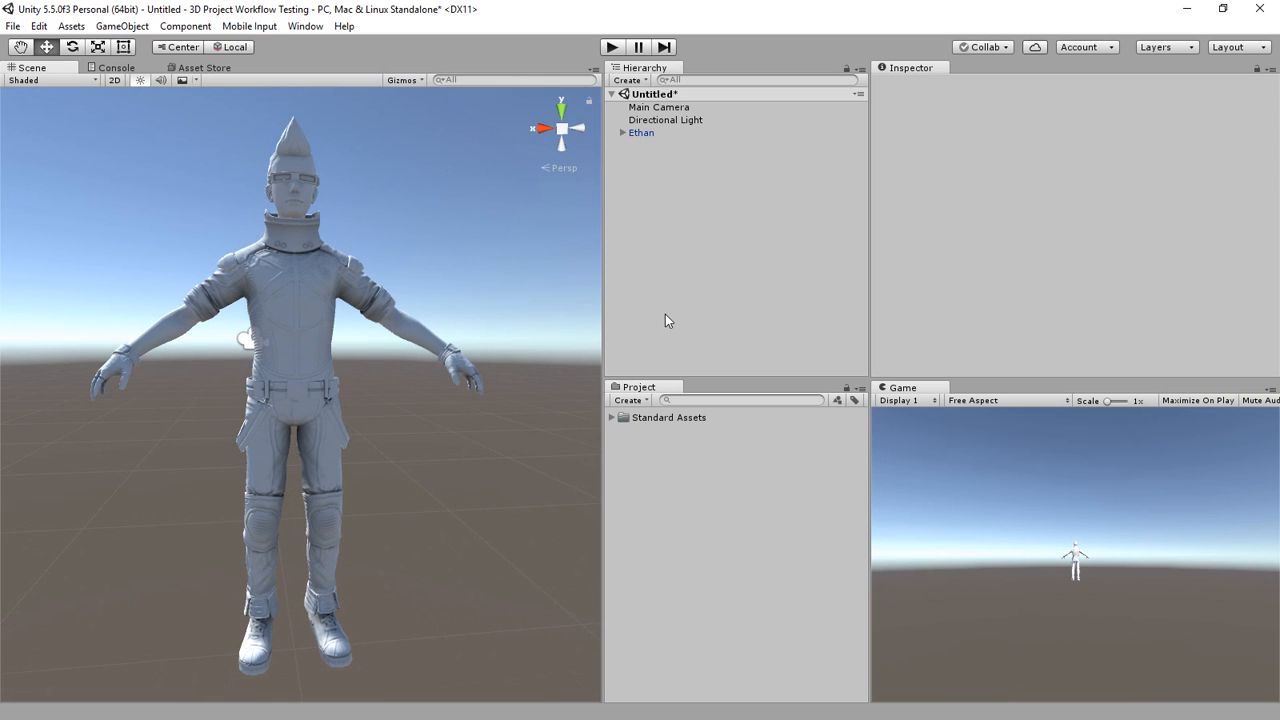
# Save the scene as 'Main' in the Assets folder
pyautogui.click(12, 26)
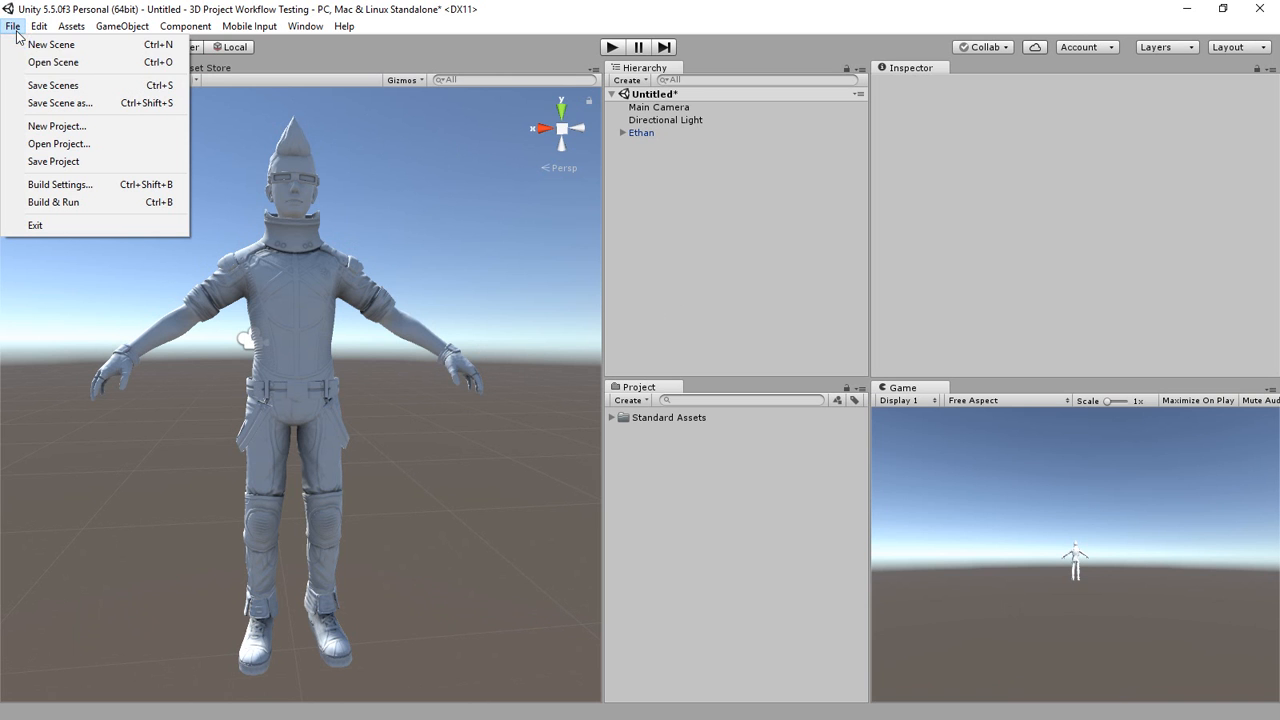
pyautogui.click(64, 84)
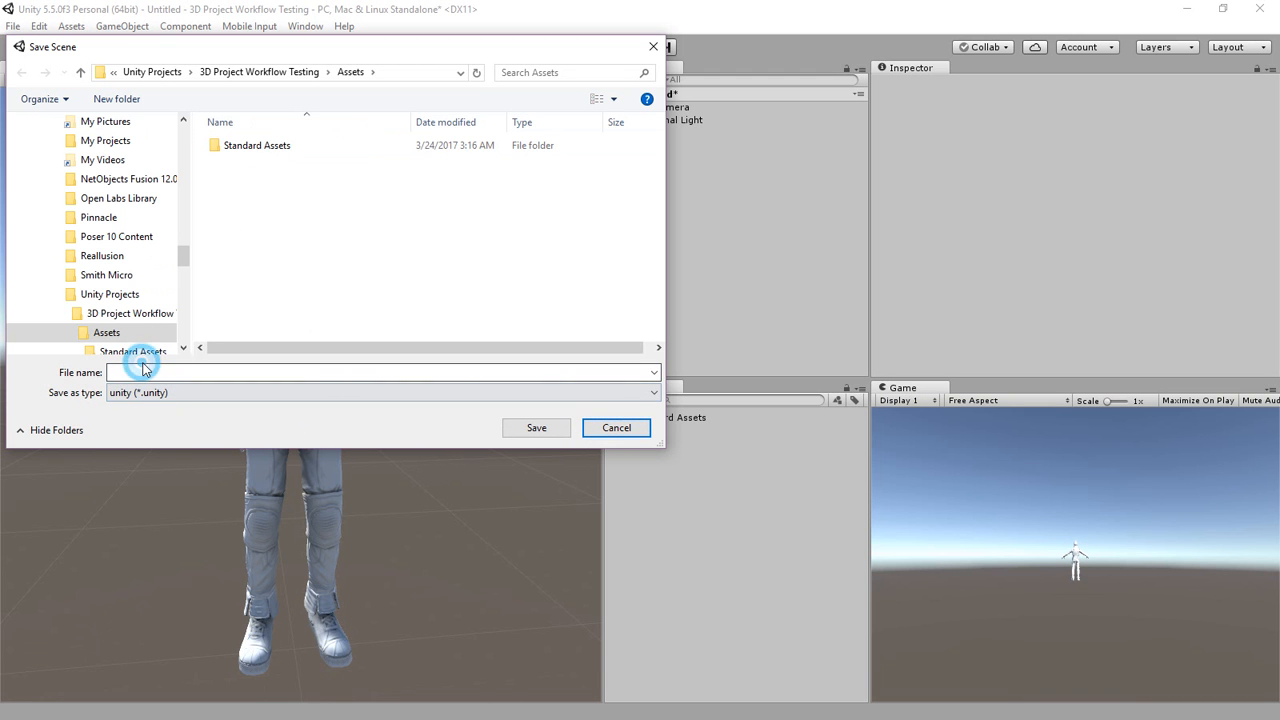
pyautogui.write('Main')
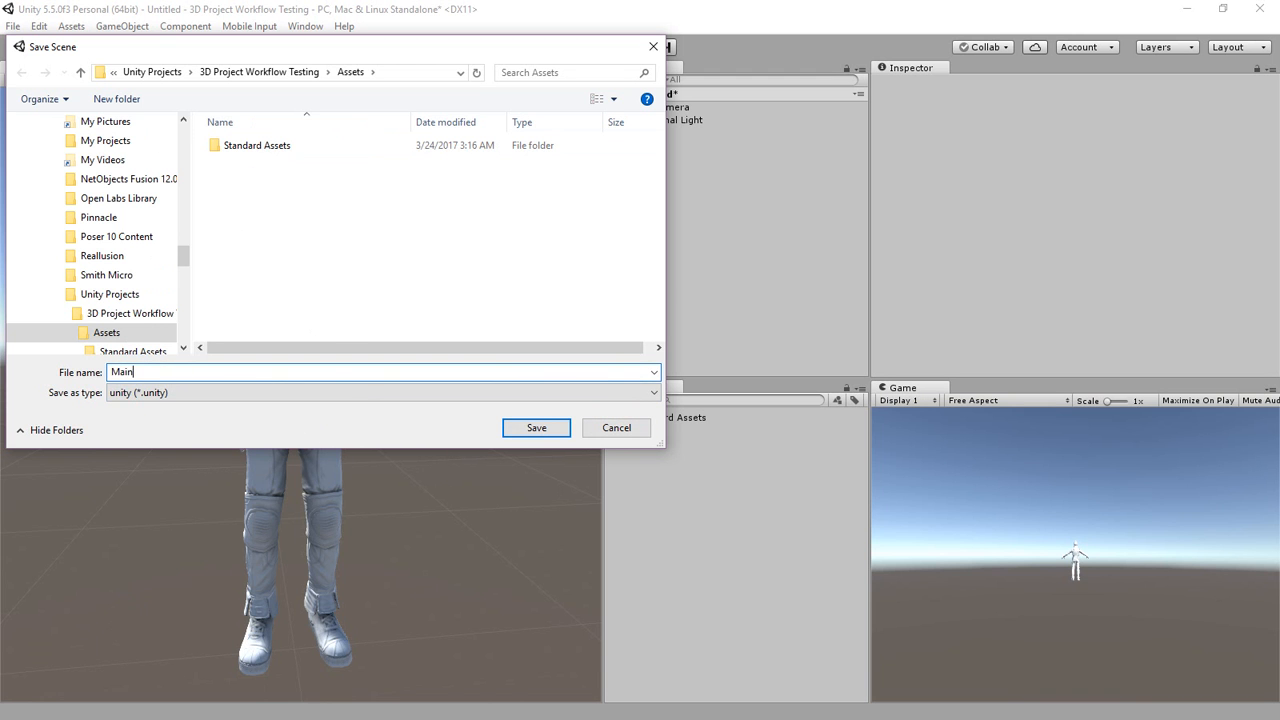
pyautogui.click(536, 428)
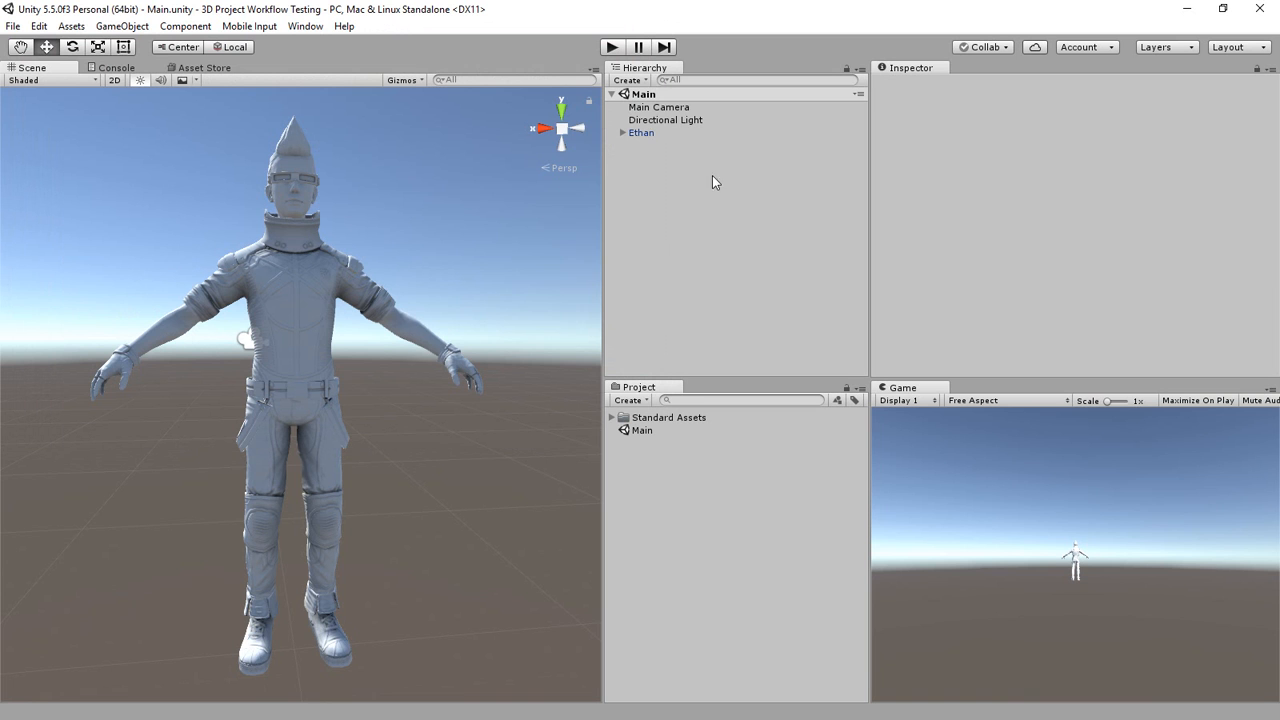
pyautogui.moveTo(10, 24)
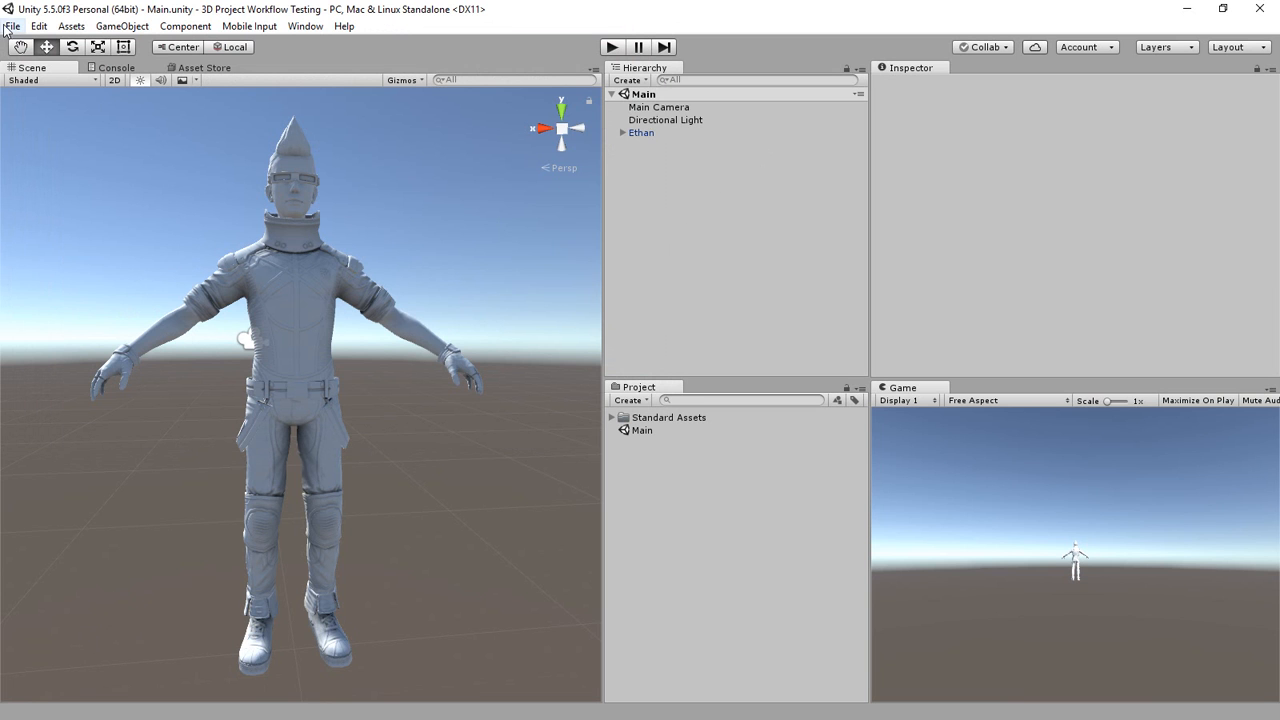
pyautogui.click(12, 24)
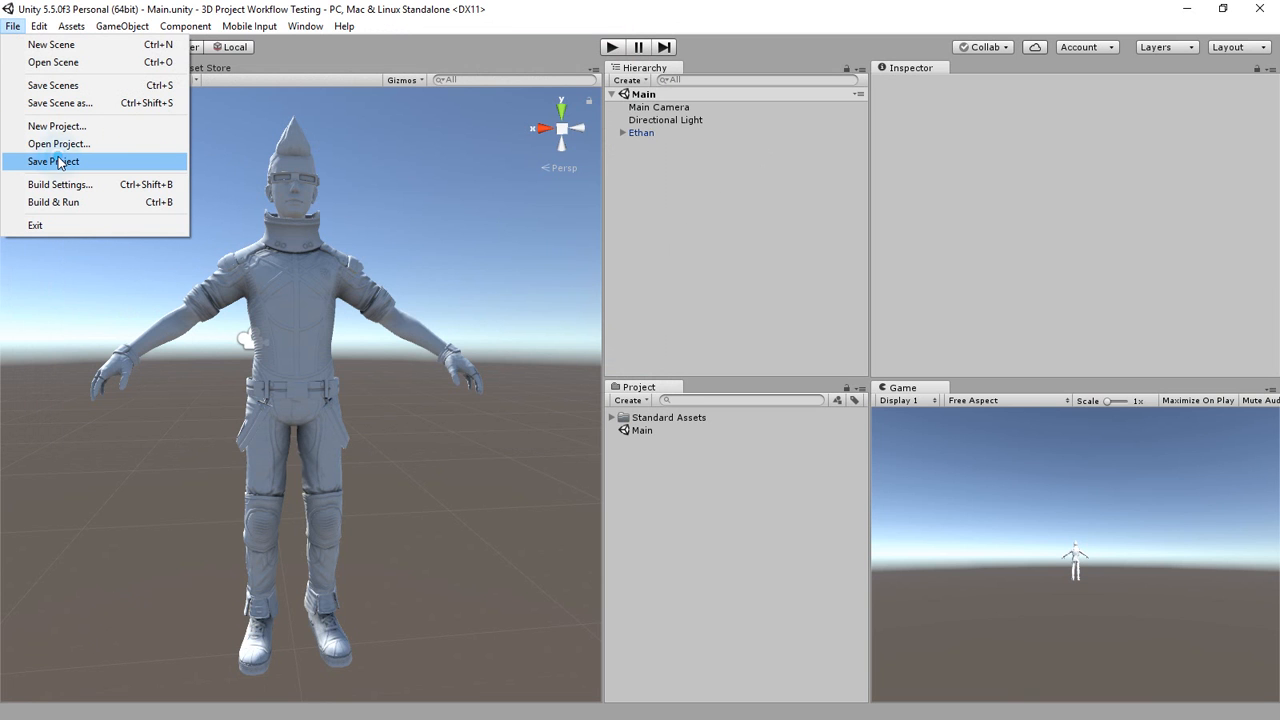
pyautogui.click(62, 160)
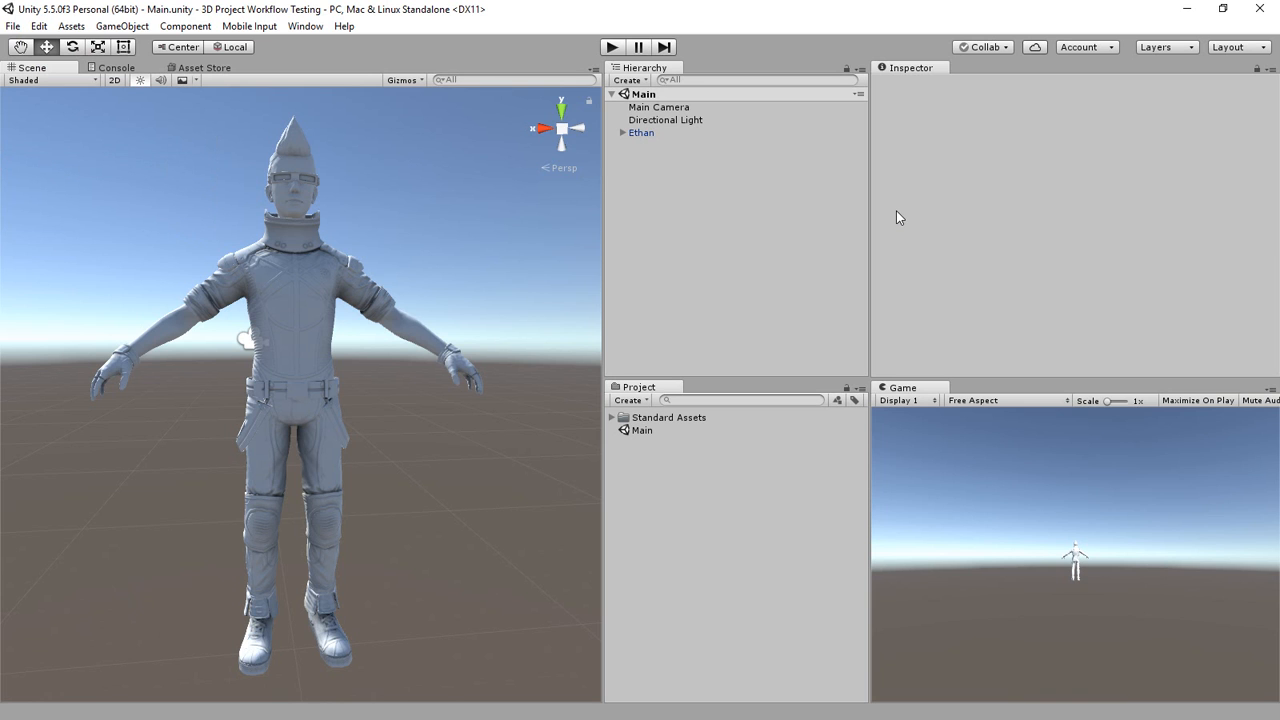
pyautogui.moveTo(896, 216)
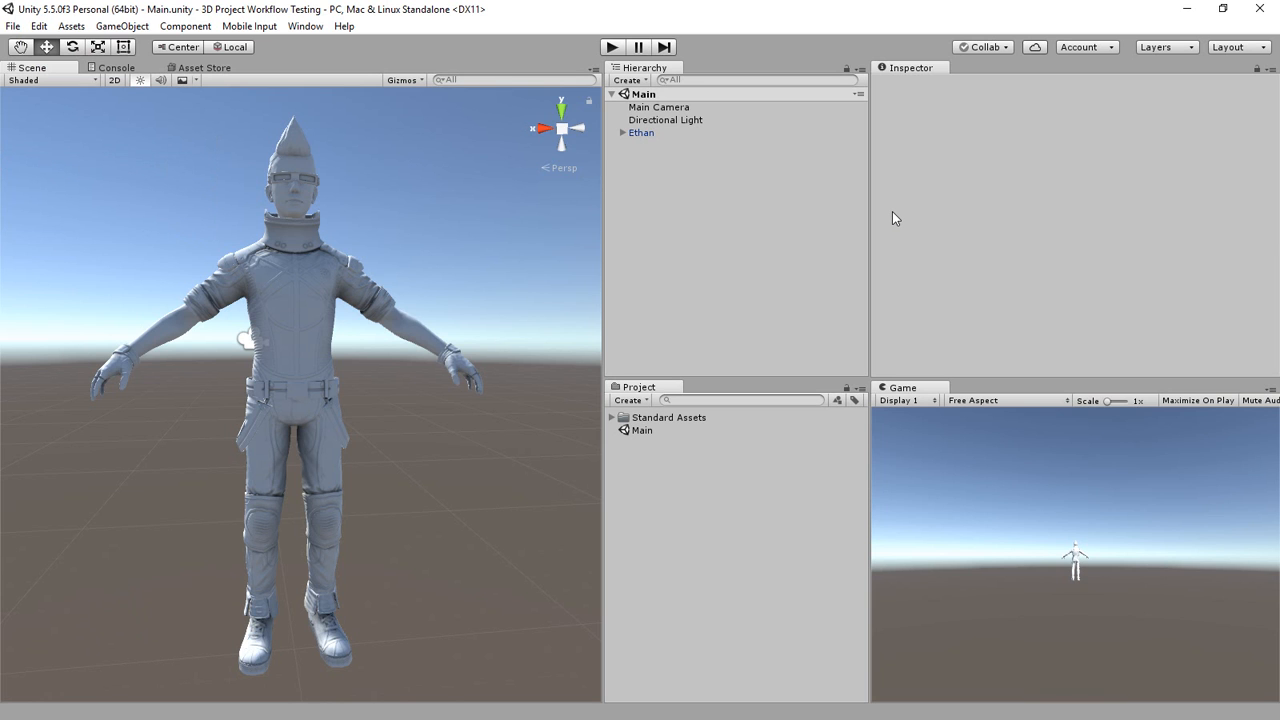
pyautogui.moveTo(888, 218)
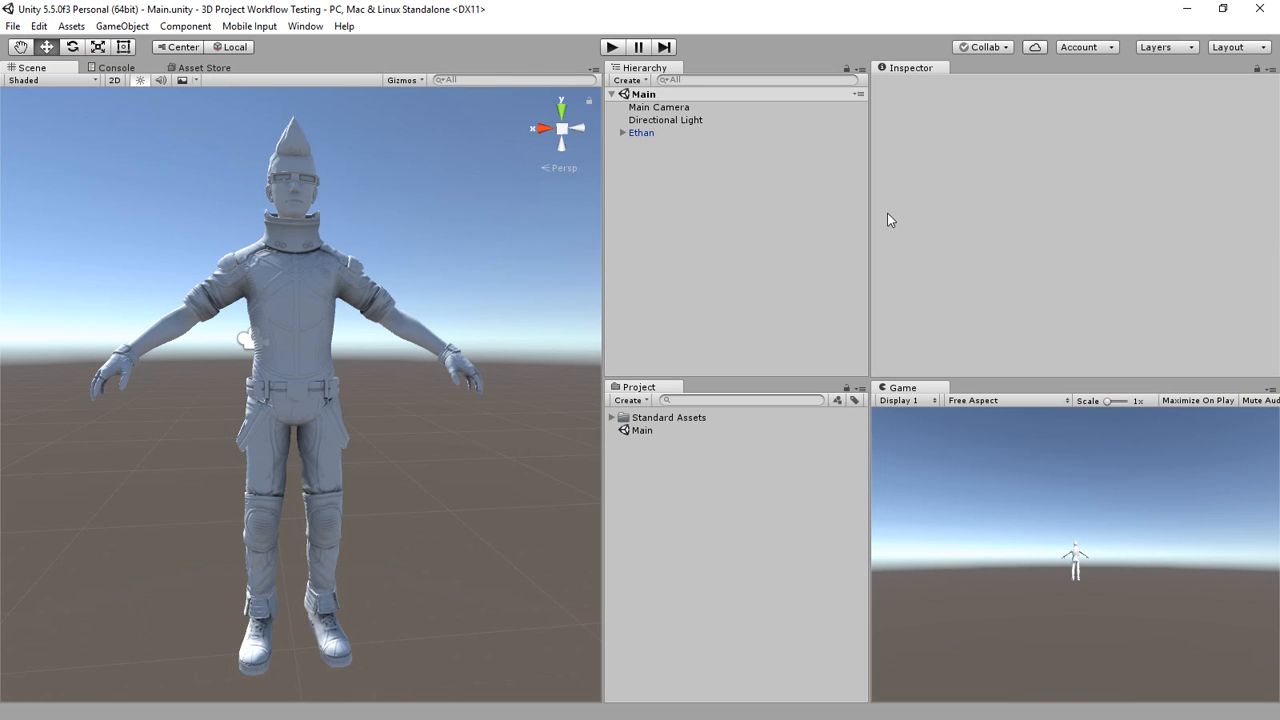